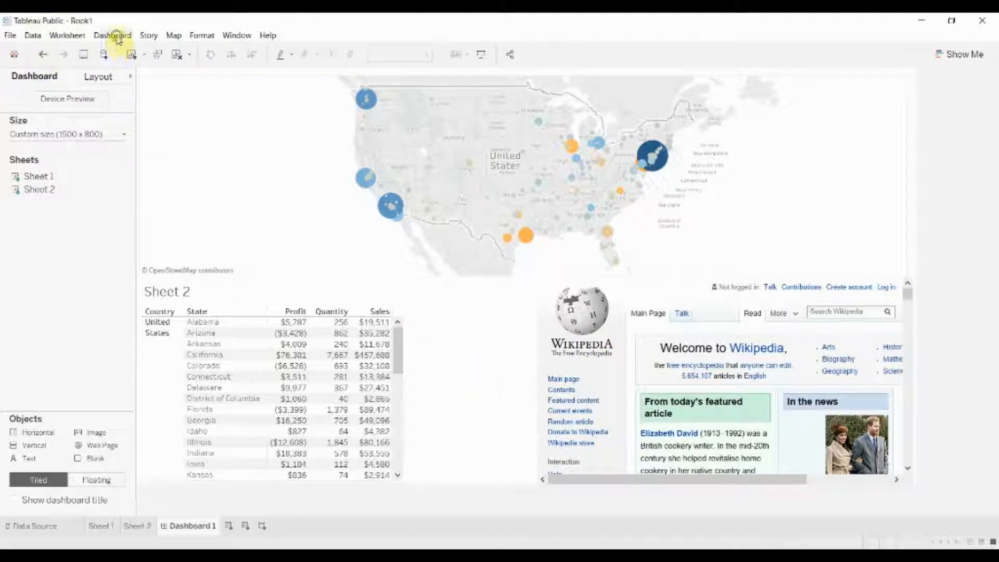
# - Open Dashboard > Actions and reveal the Filter, Highlight and Go to URL choices
pyautogui.click(112, 35)
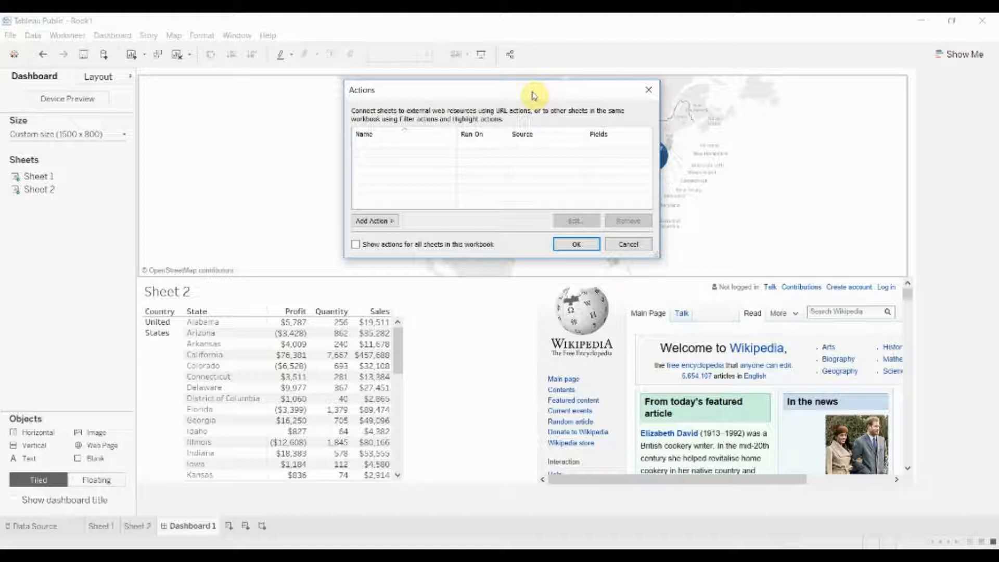
pyautogui.click(374, 221)
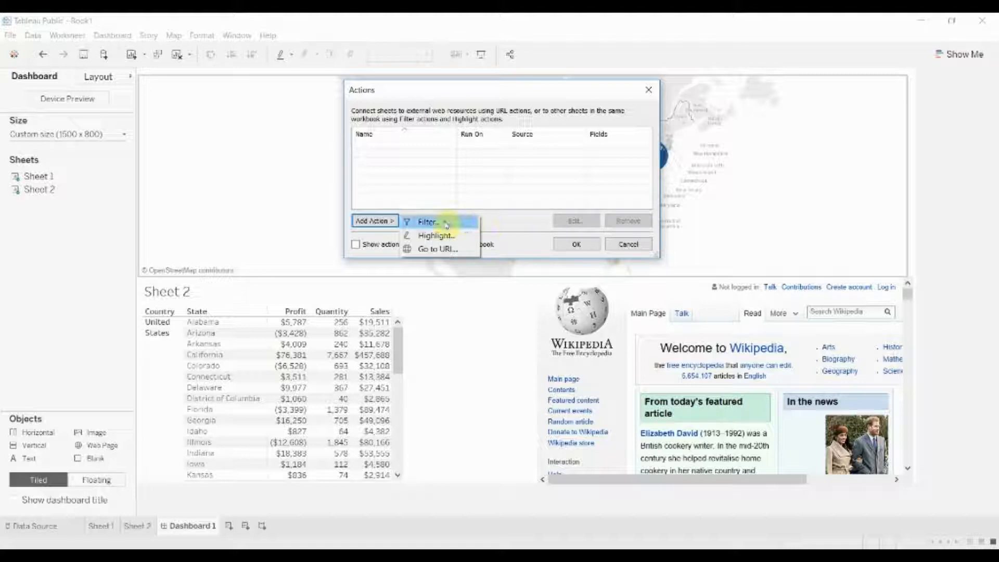
# - Add a Filter action sourced only from Sheet 2, on all fields, showing all values when cleared
pyautogui.click(427, 222)
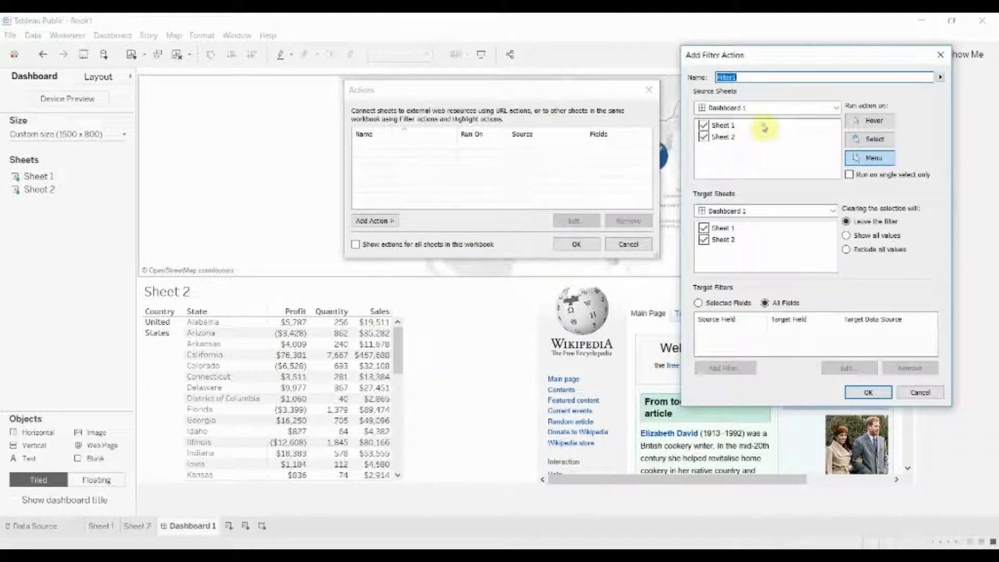
pyautogui.moveTo(252, 291)
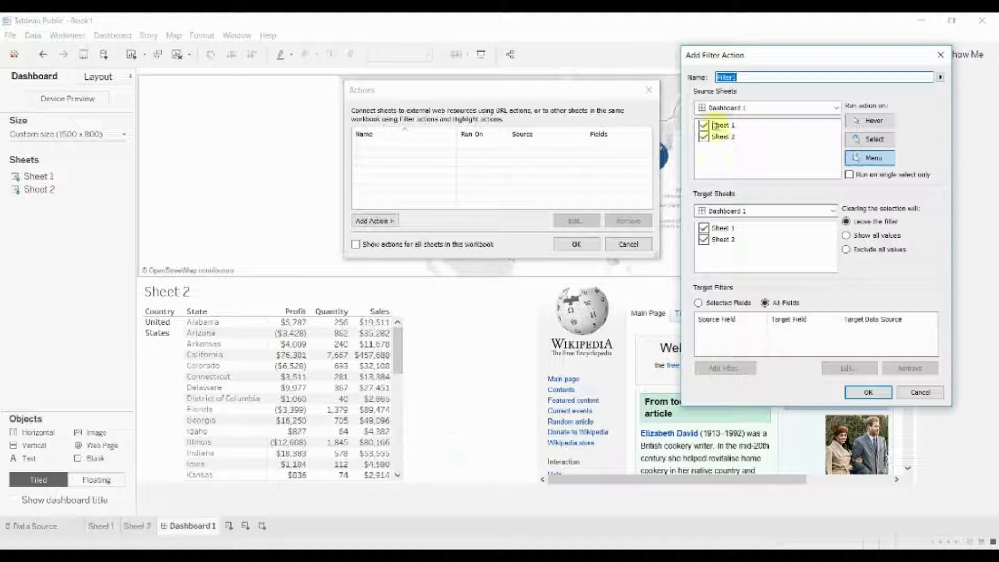
pyautogui.click(704, 125)
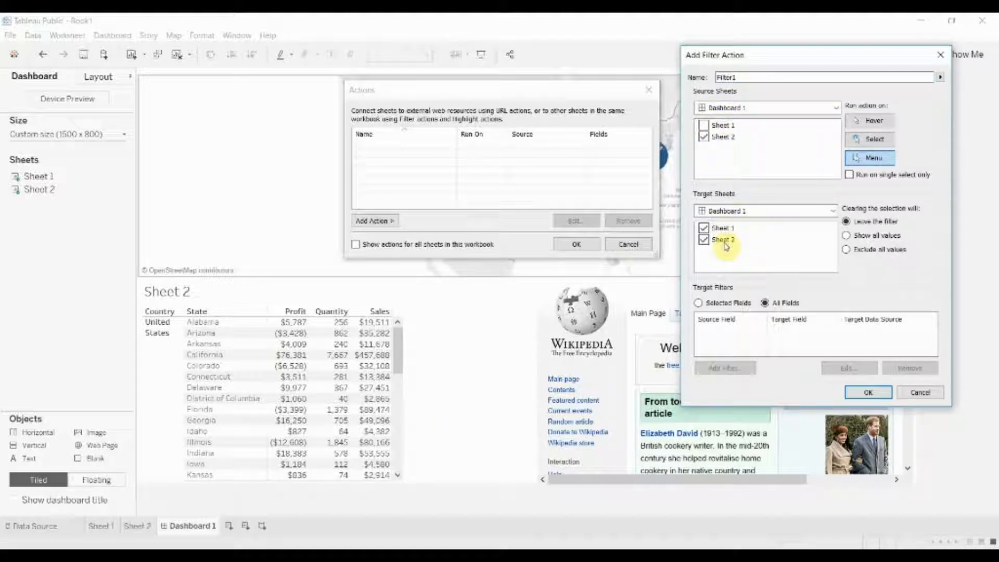
pyautogui.moveTo(723, 241)
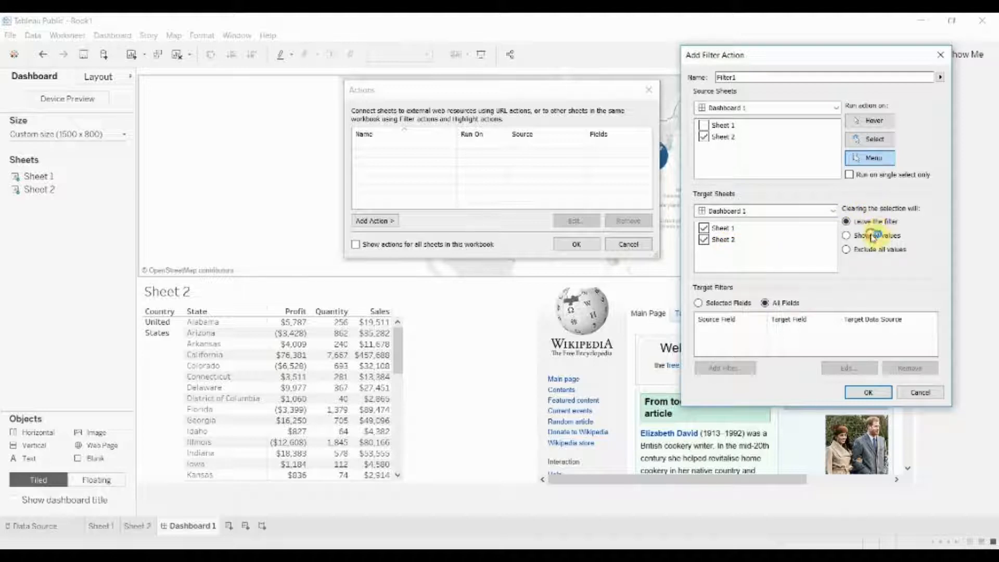
pyautogui.click(847, 235)
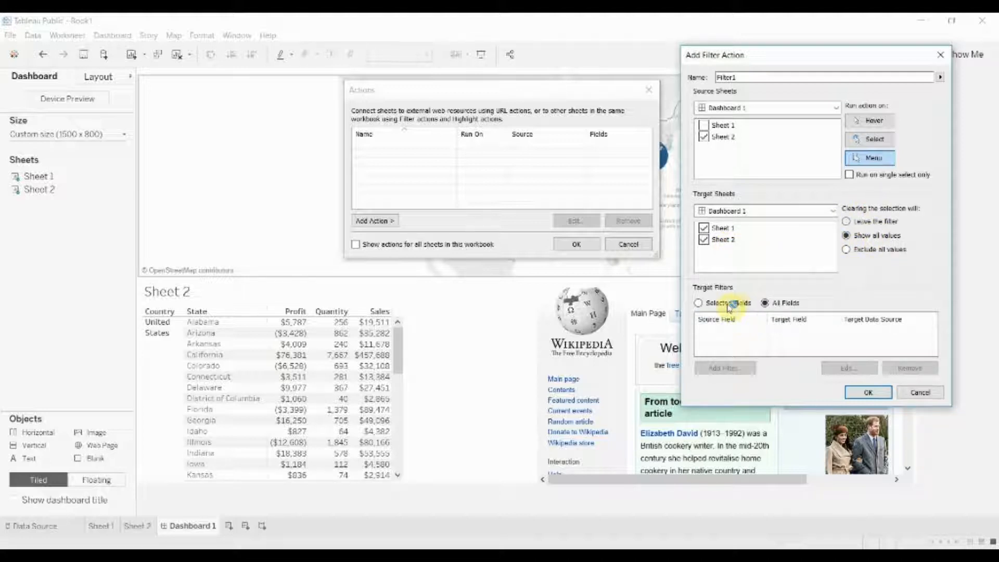
pyautogui.click(699, 302)
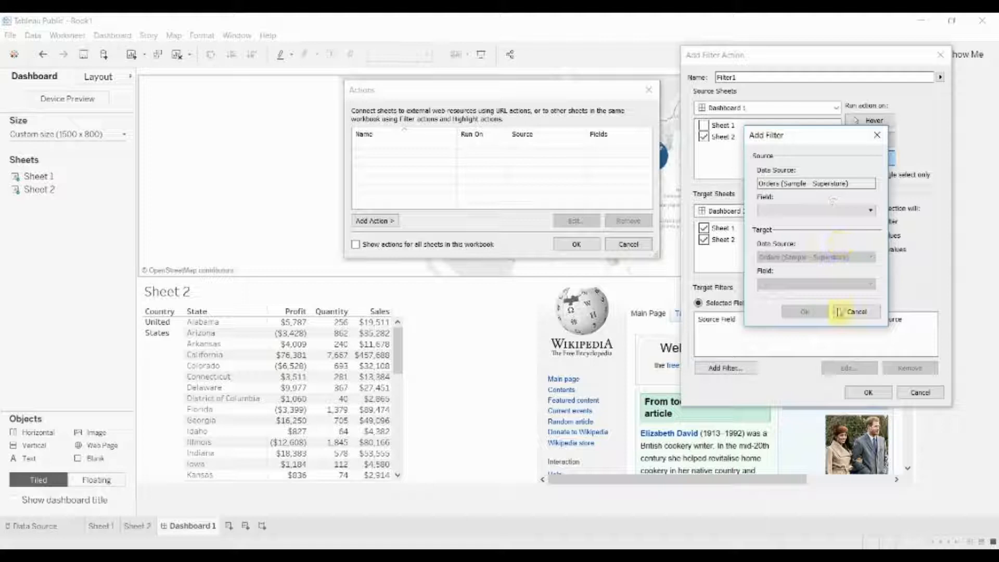
pyautogui.click(855, 311)
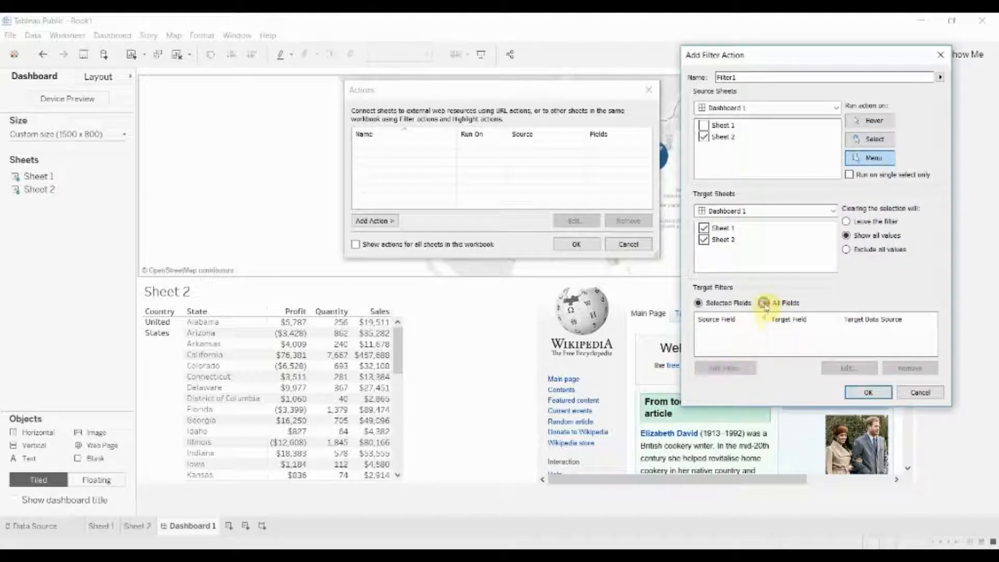
pyautogui.click(764, 303)
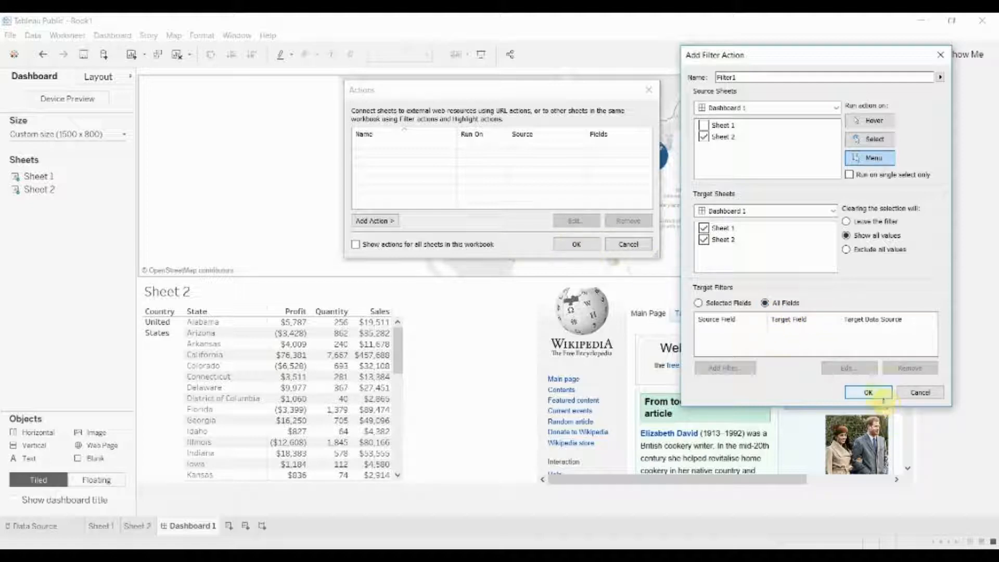
pyautogui.click(867, 392)
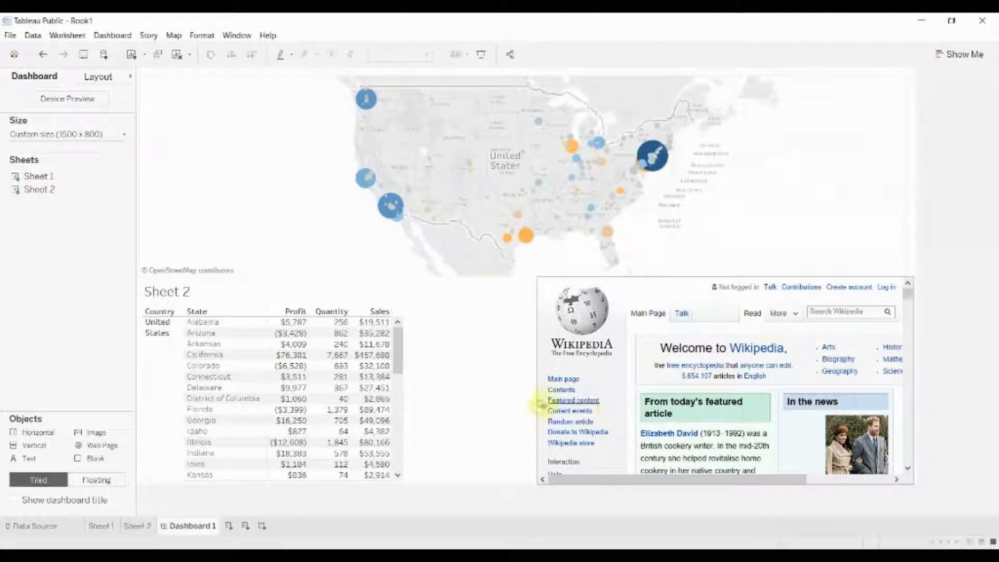
# - Filter the map by picking Alabama, another state, then Florida in the Sheet 2 table
pyautogui.click(203, 322)
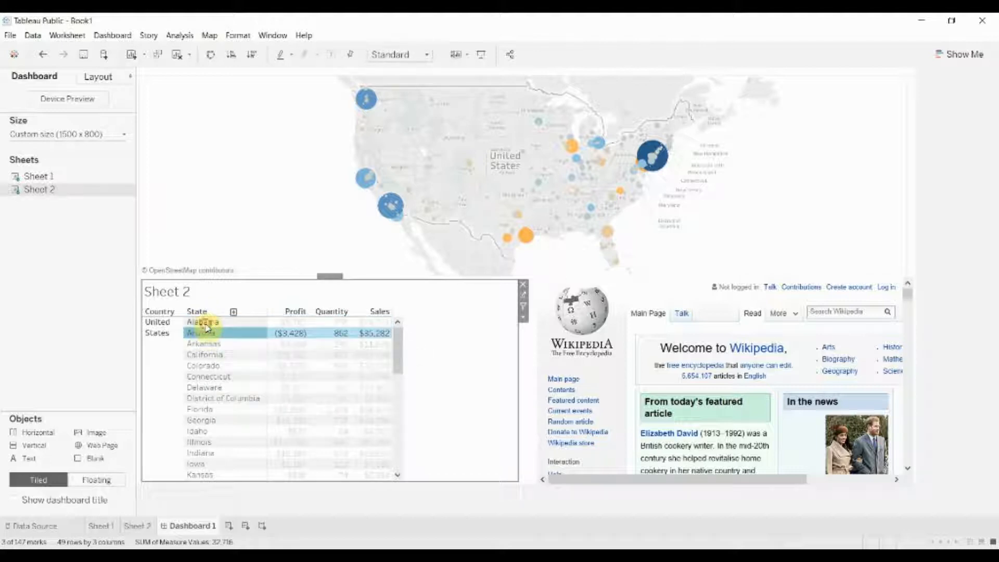
pyautogui.click(202, 322)
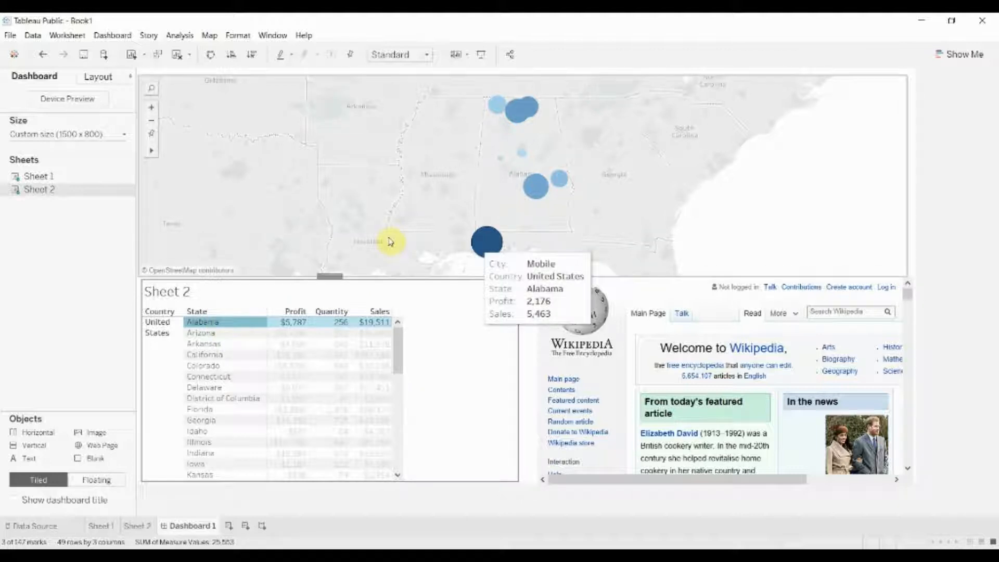
pyautogui.click(202, 343)
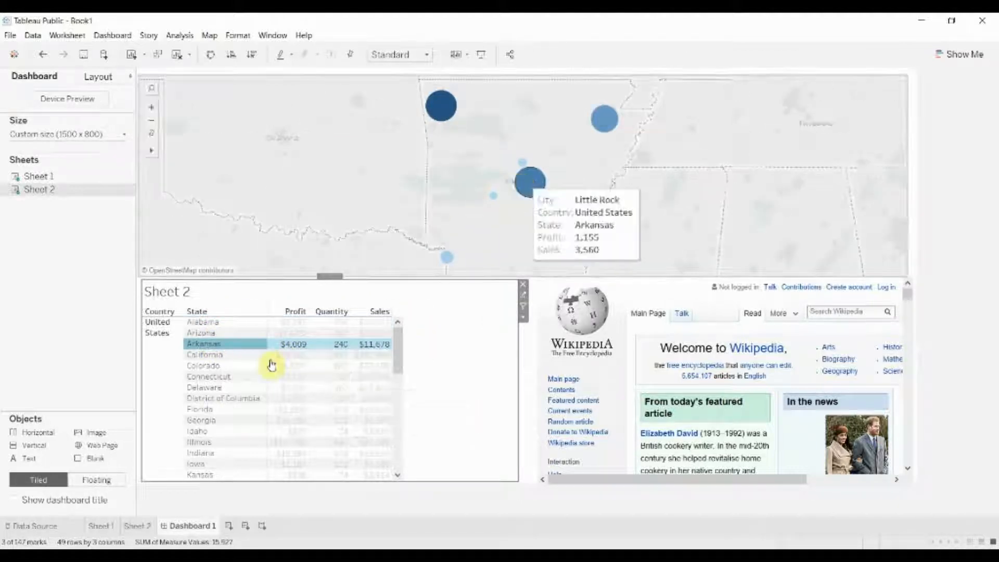
pyautogui.click(208, 376)
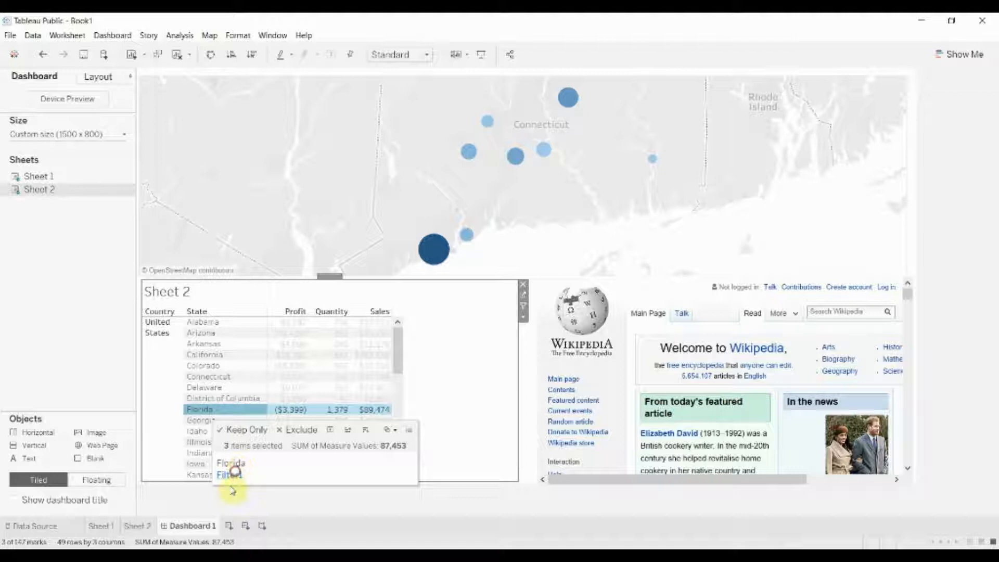
pyautogui.click(112, 34)
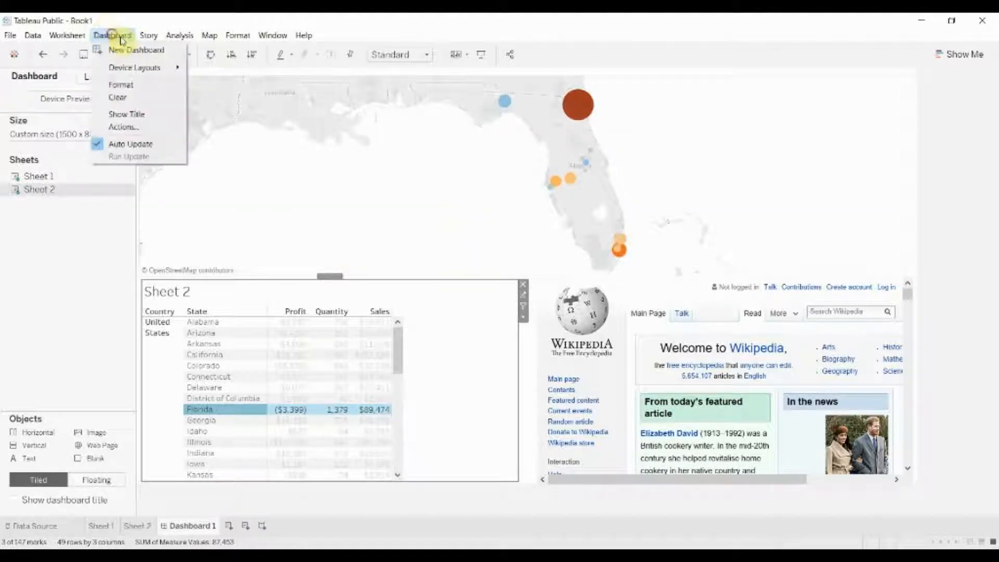
# - Edit Filter1 under Dashboard > Actions so it runs on Hover instead of Menu
pyautogui.click(123, 127)
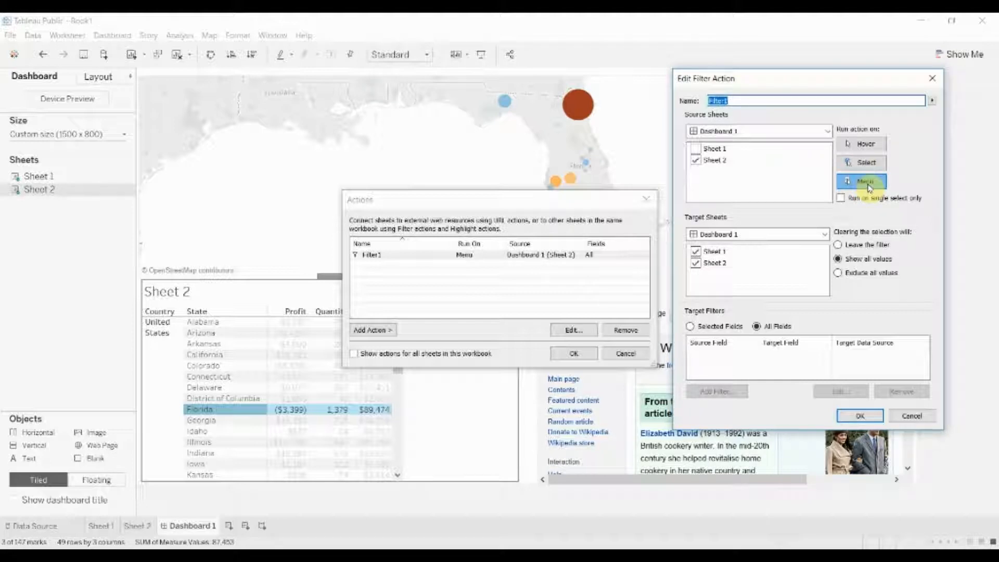
pyautogui.click(862, 162)
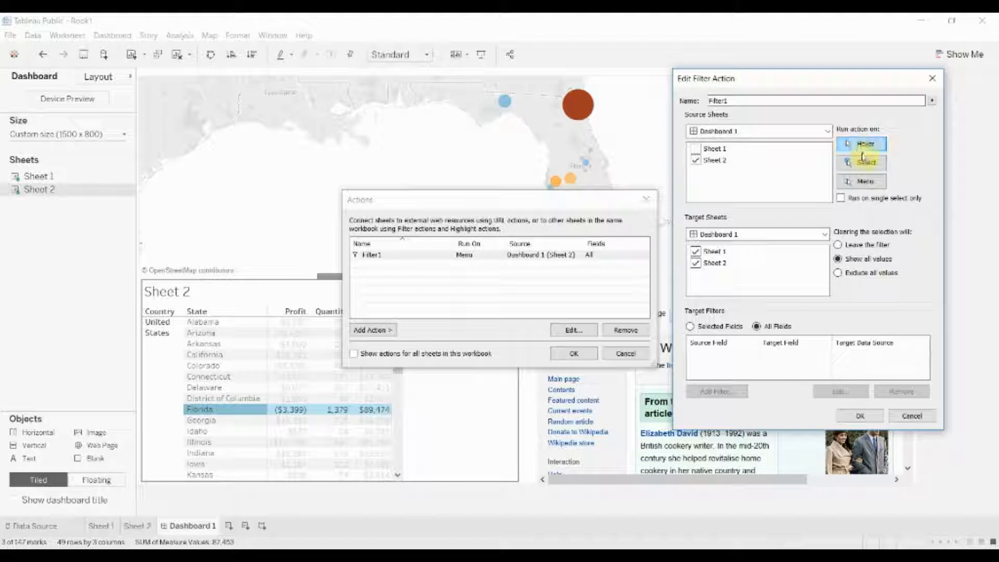
pyautogui.click(862, 163)
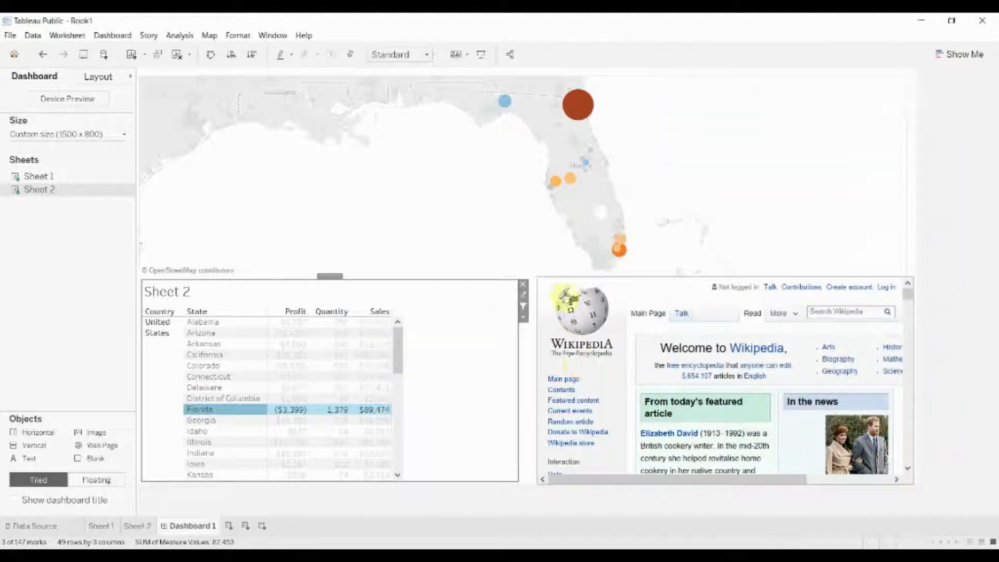
# - Confirm Filter1 changes, expand cities, then select and clear Montgomery to test map filtering
pyautogui.click(210, 355)
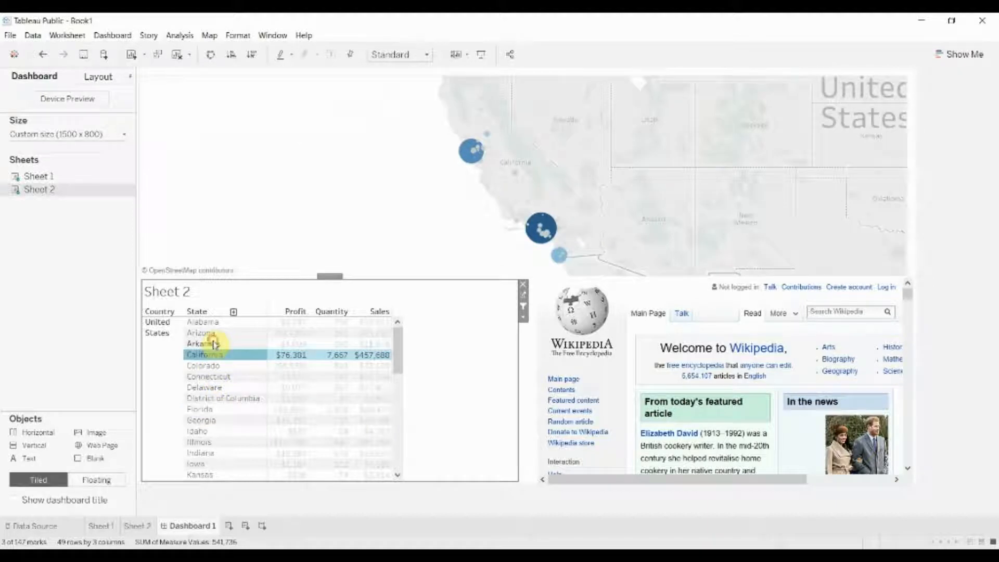
pyautogui.click(205, 387)
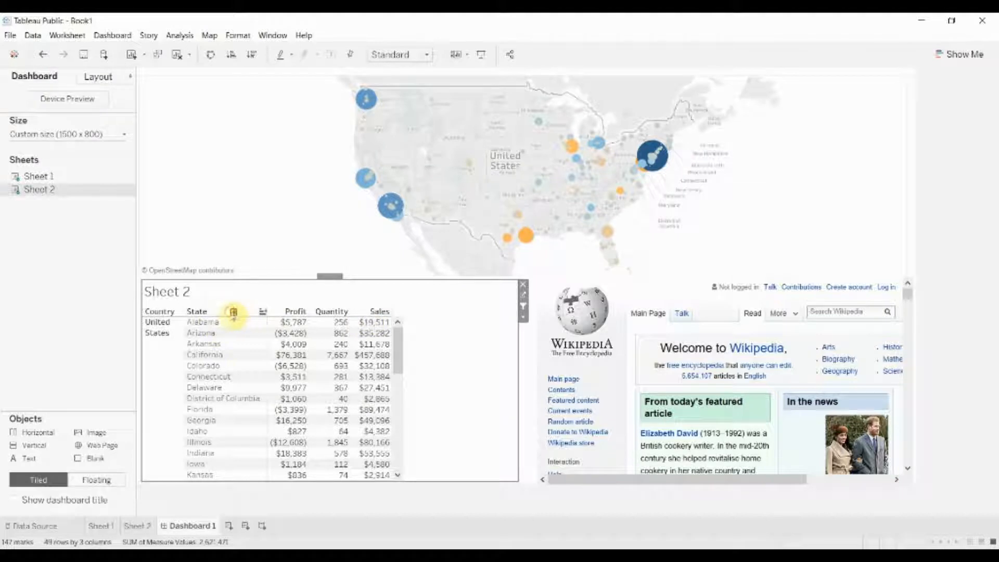
pyautogui.click(231, 312)
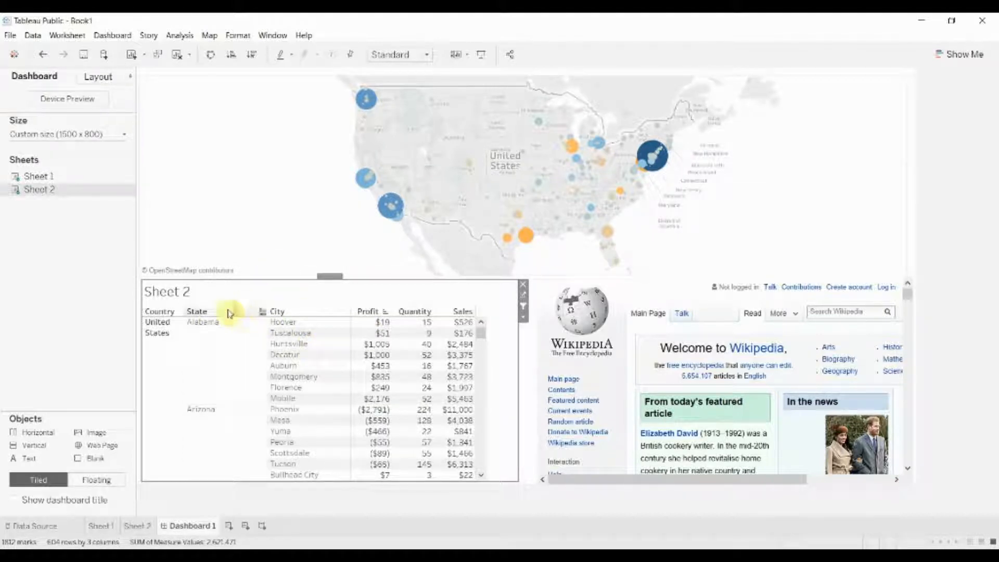
pyautogui.moveTo(308, 381)
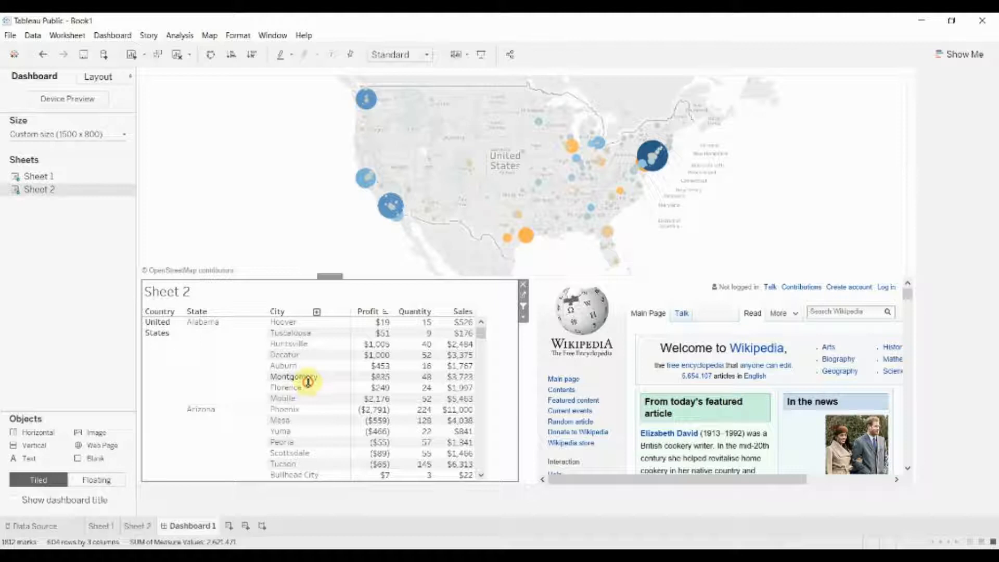
pyautogui.click(293, 376)
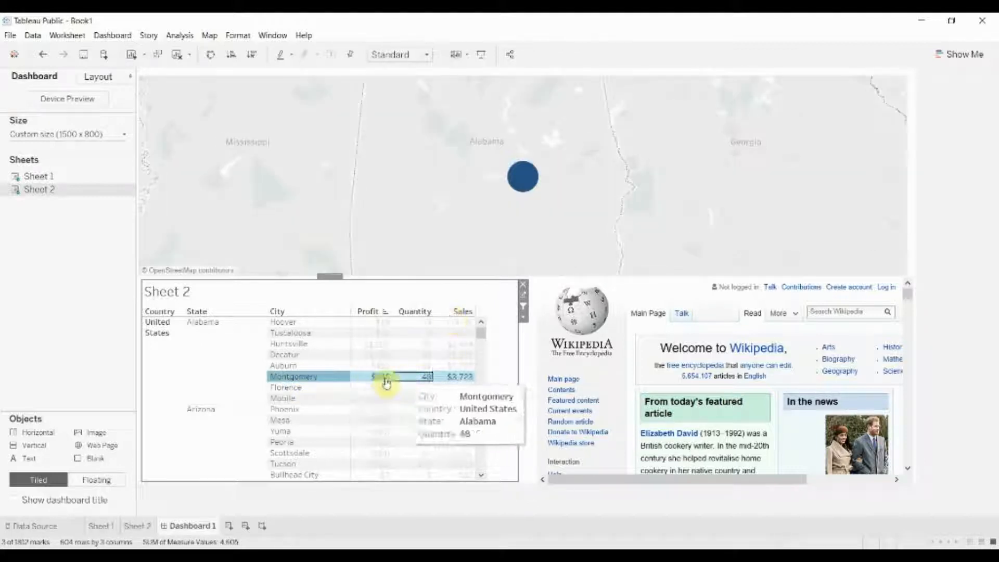
pyautogui.click(283, 365)
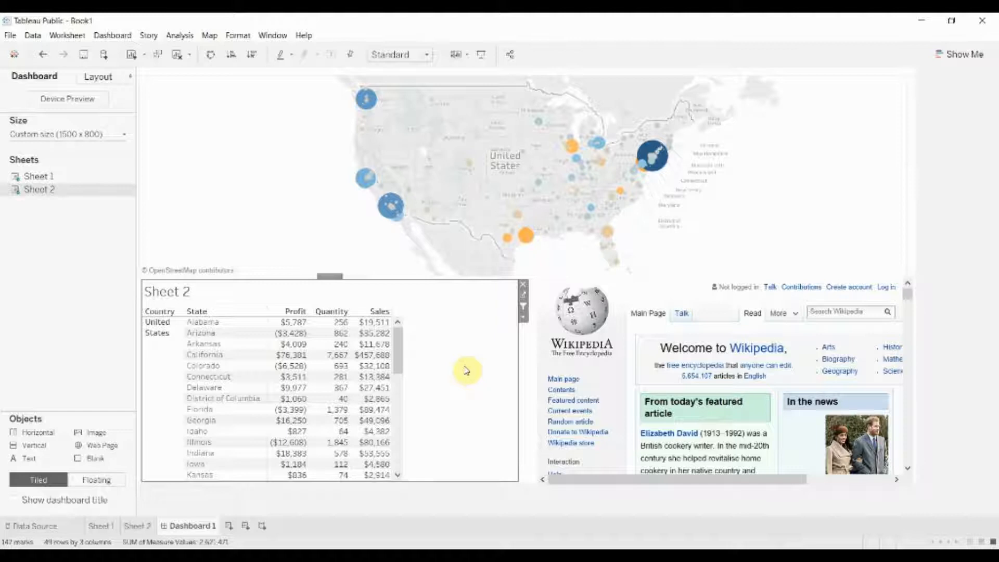
pyautogui.moveTo(480, 375)
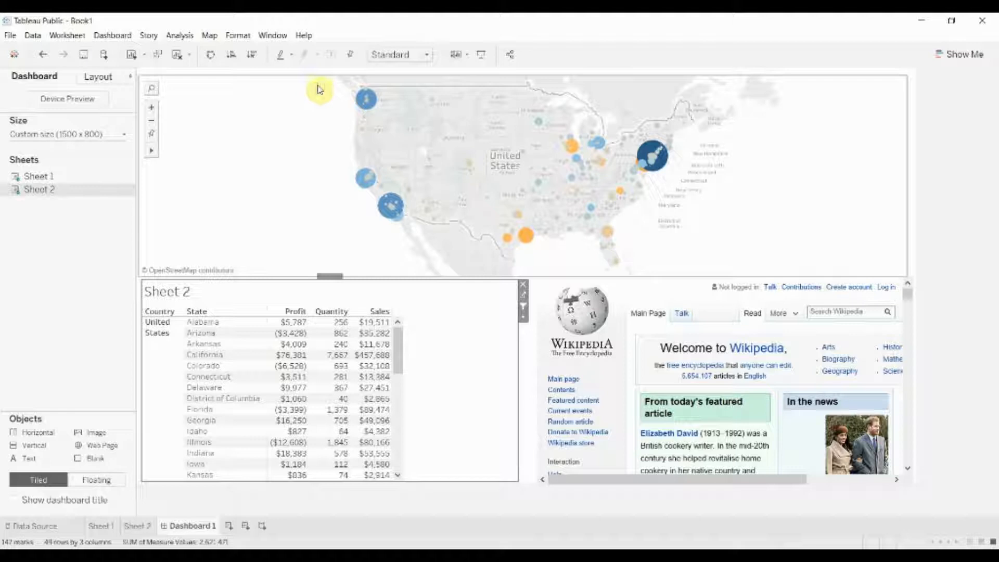
pyautogui.moveTo(341, 93)
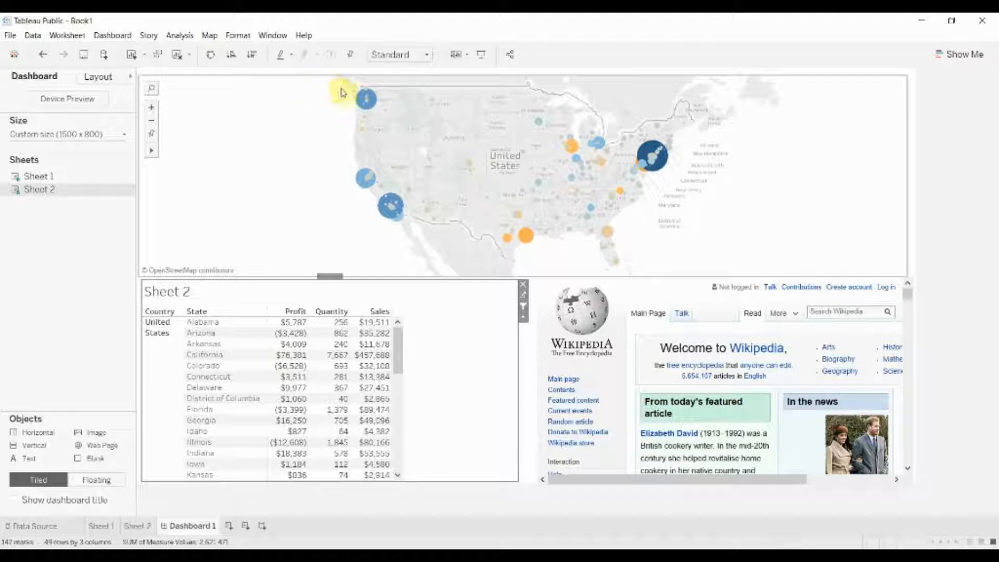
pyautogui.click(113, 35)
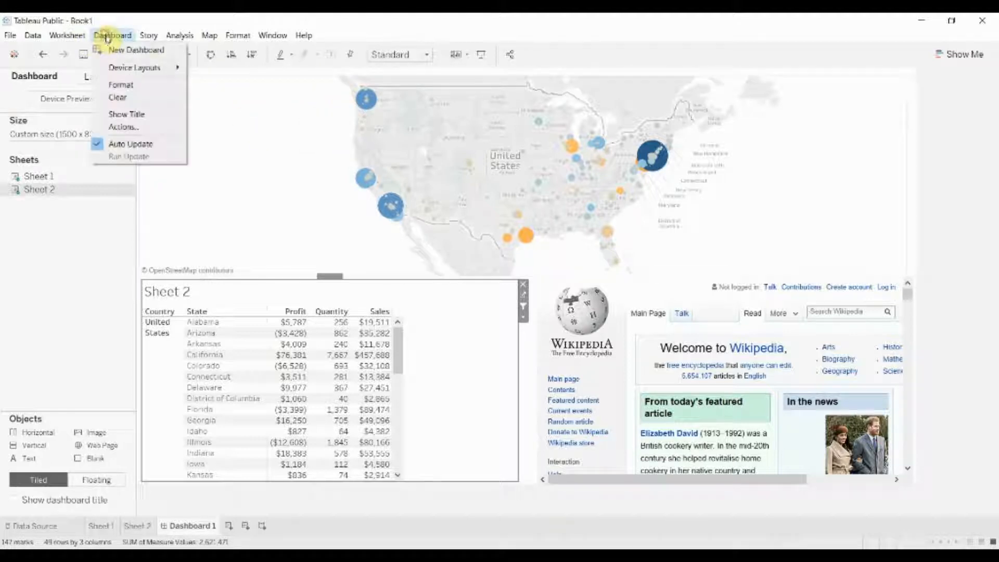
# - Add Highlight1 sourced only from Sheet 1, targeting both sheets, and close Actions
pyautogui.click(124, 127)
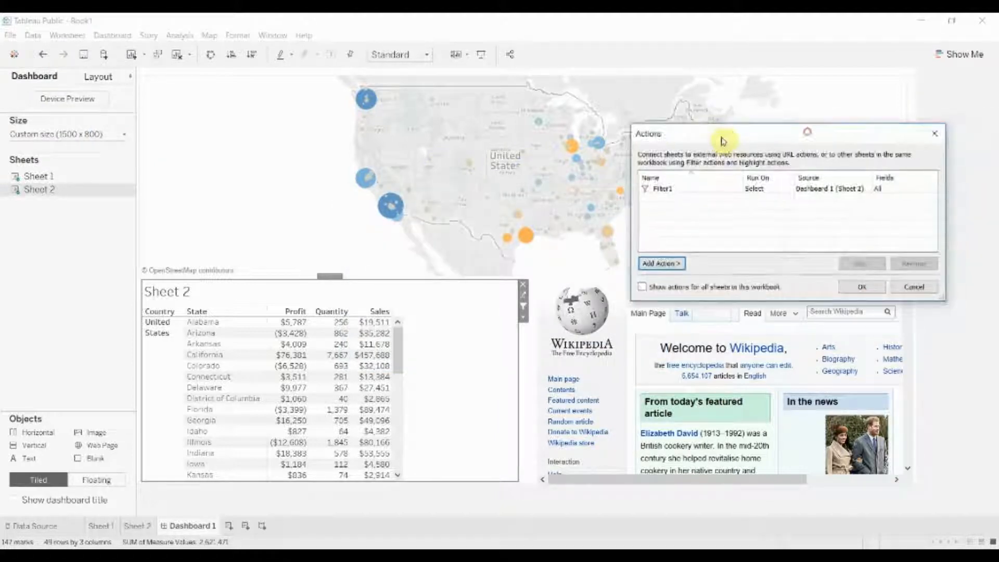
pyautogui.click(661, 263)
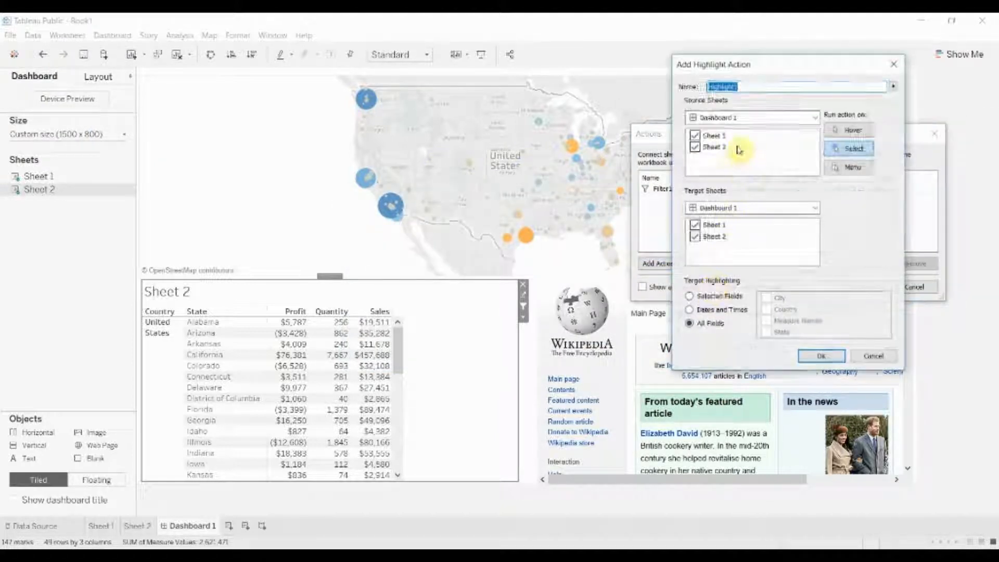
pyautogui.moveTo(328, 137)
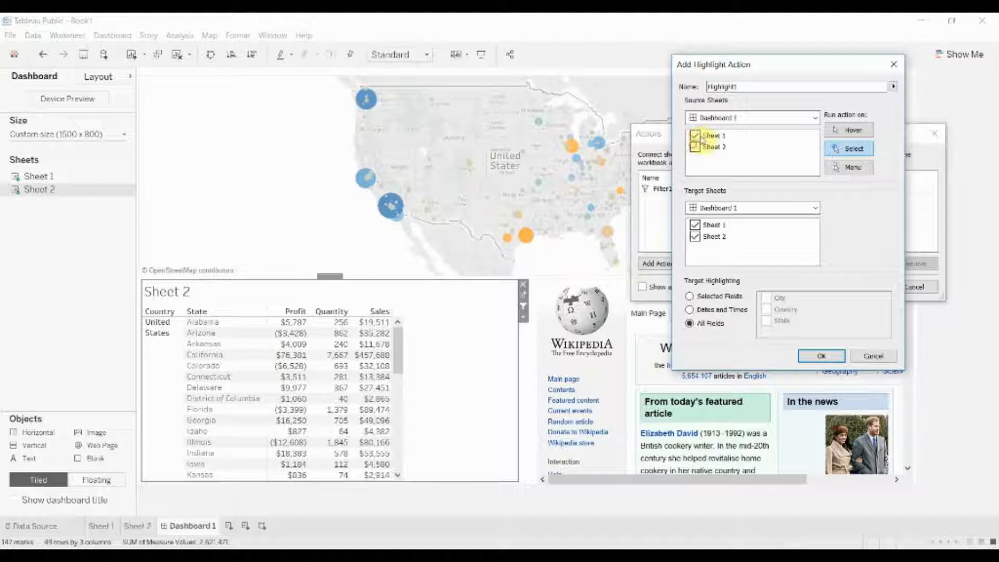
pyautogui.click(694, 134)
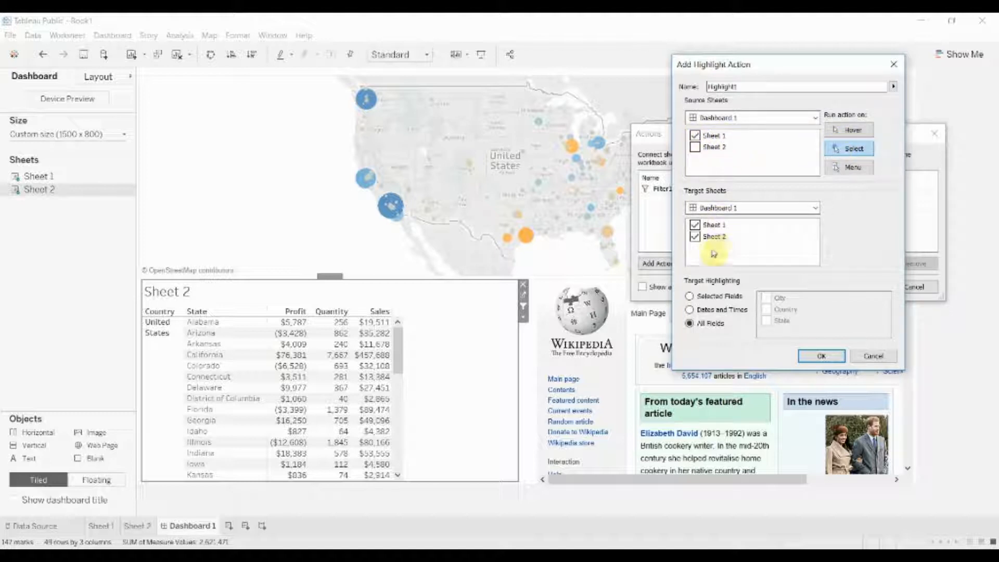
pyautogui.moveTo(771, 307)
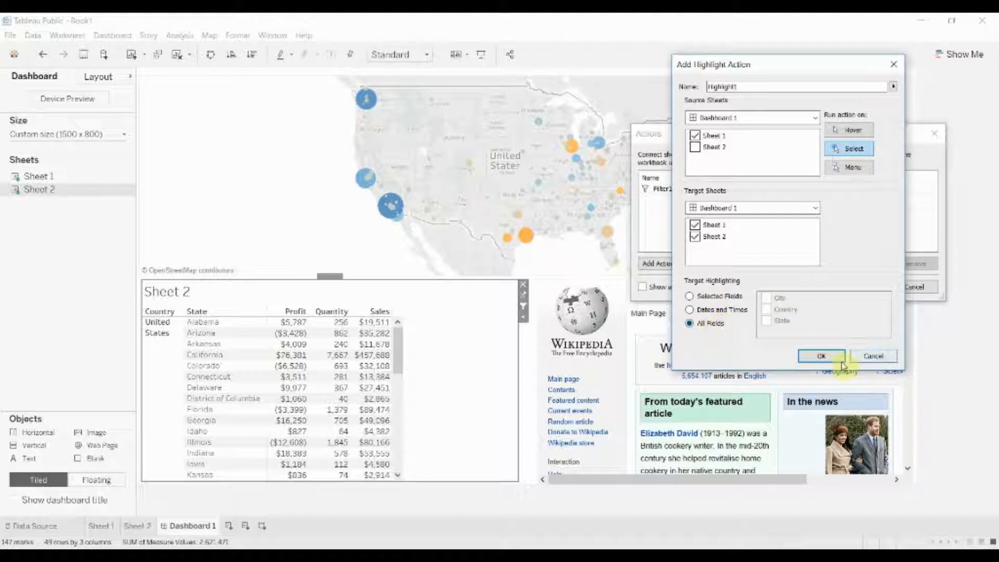
pyautogui.click(820, 355)
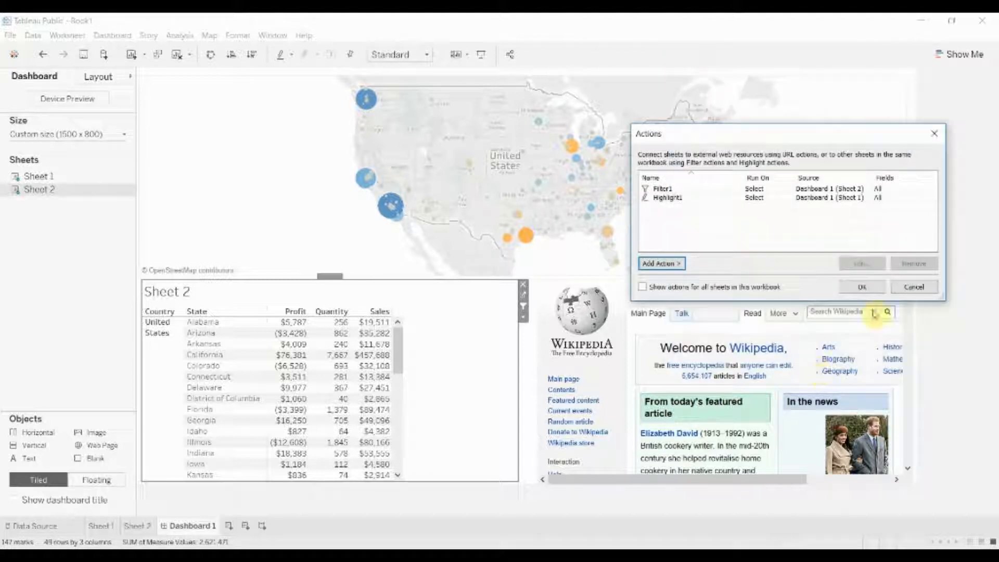
pyautogui.click(861, 287)
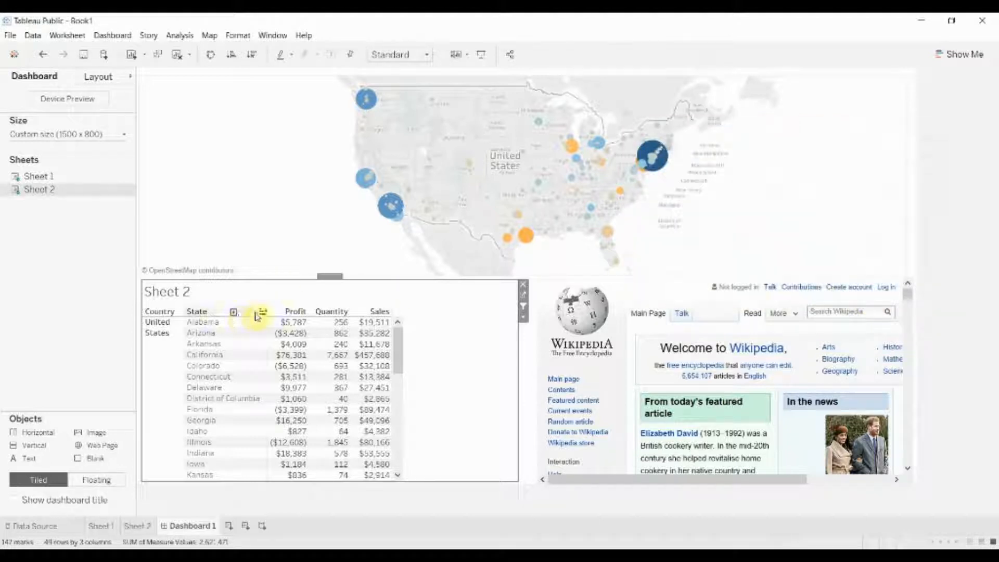
# - Select Philadelphia and Bethlehem to highlight Pennsylvania's cities in the table, then clear it
pyautogui.click(233, 312)
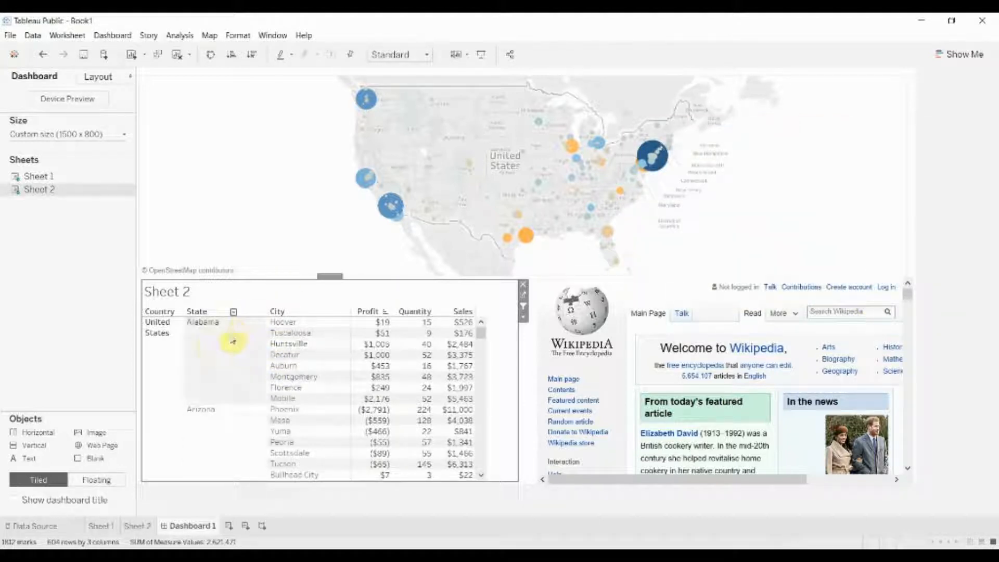
pyautogui.moveTo(613, 220)
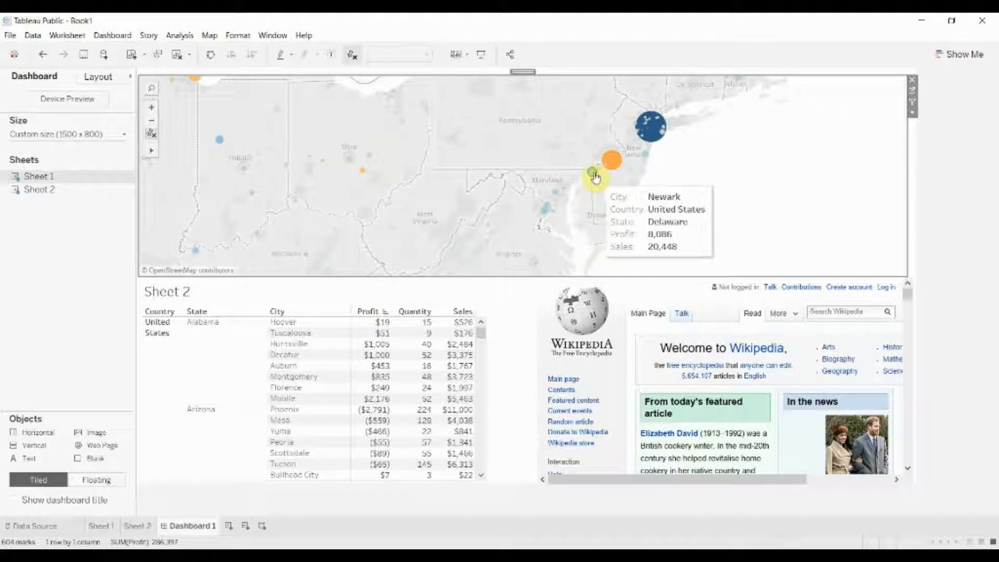
pyautogui.moveTo(613, 161)
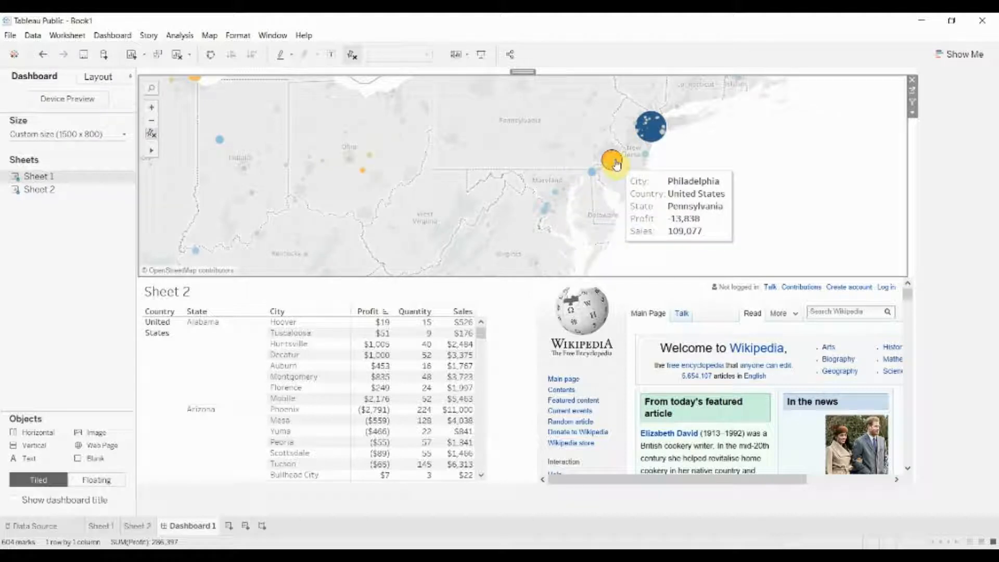
pyautogui.click(610, 159)
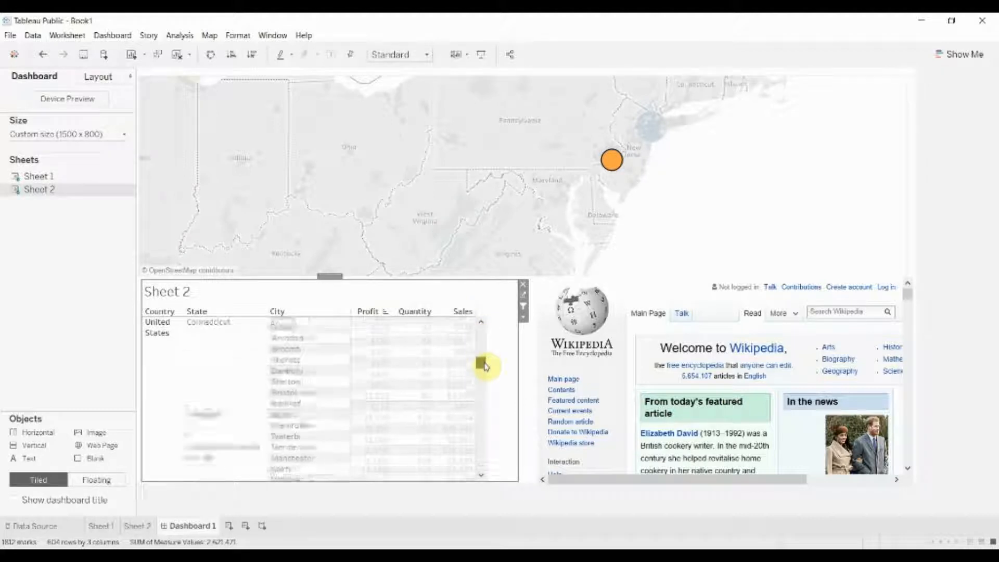
pyautogui.scroll(-3)
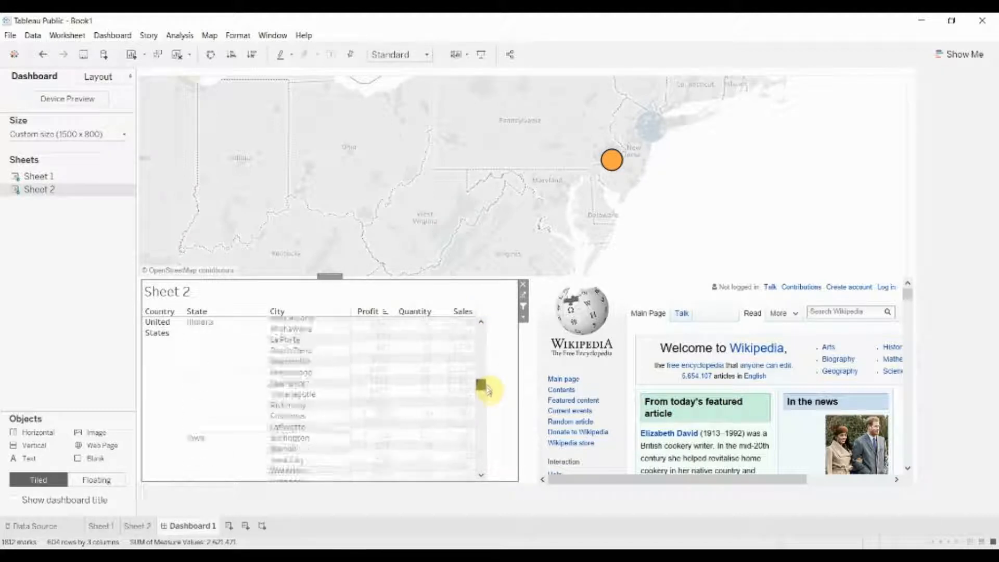
pyautogui.scroll(-3)
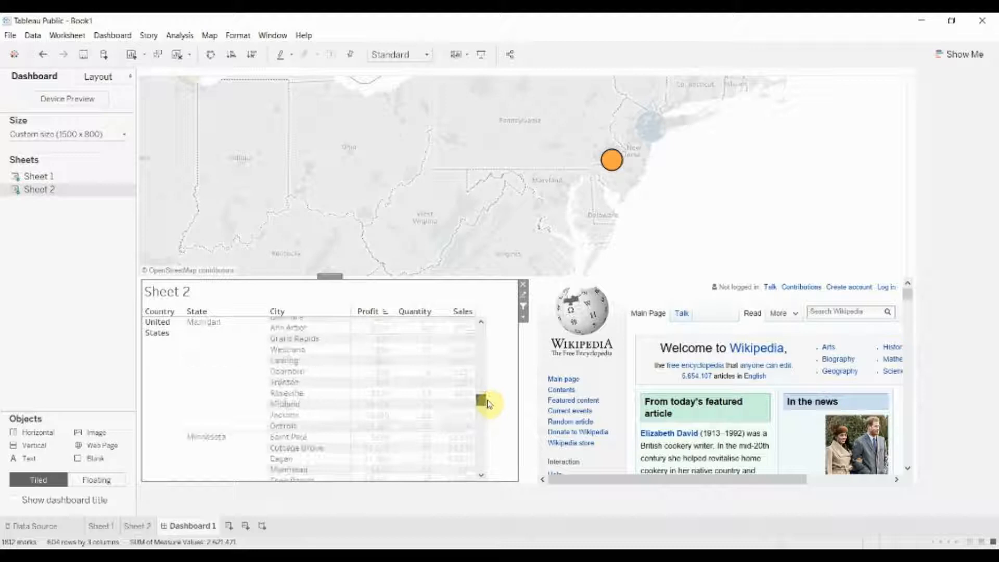
pyautogui.scroll(-3)
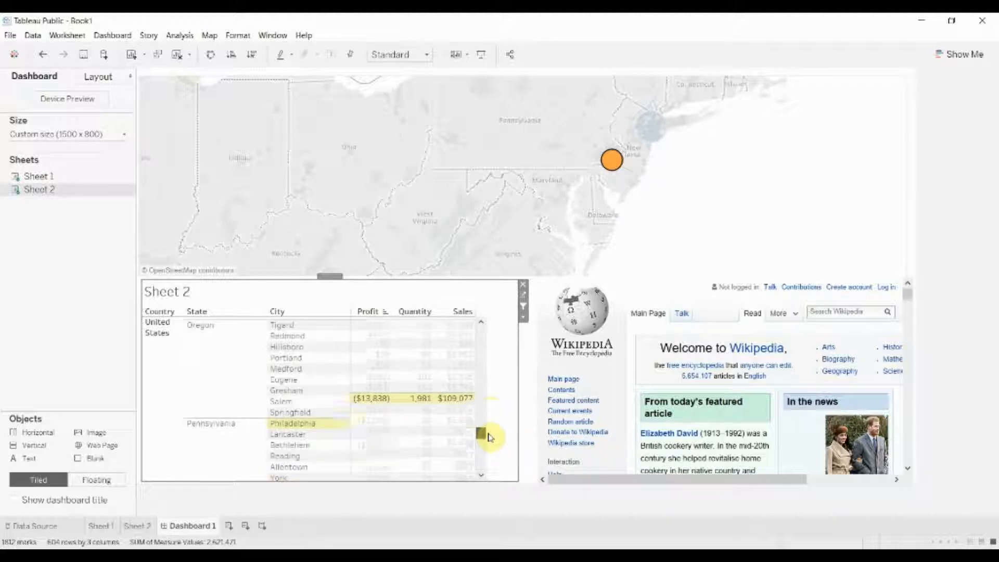
pyautogui.moveTo(593, 173)
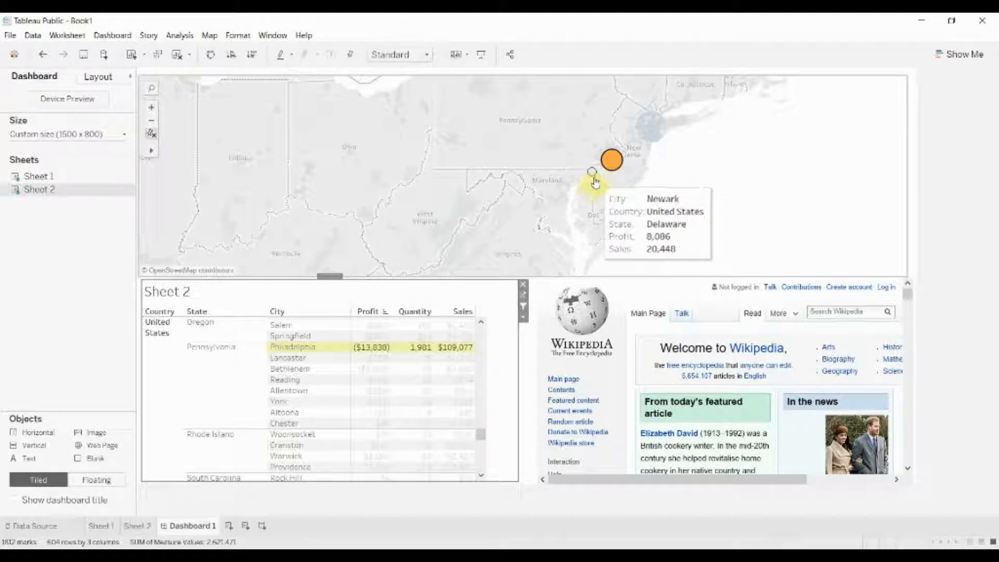
pyautogui.moveTo(623, 176)
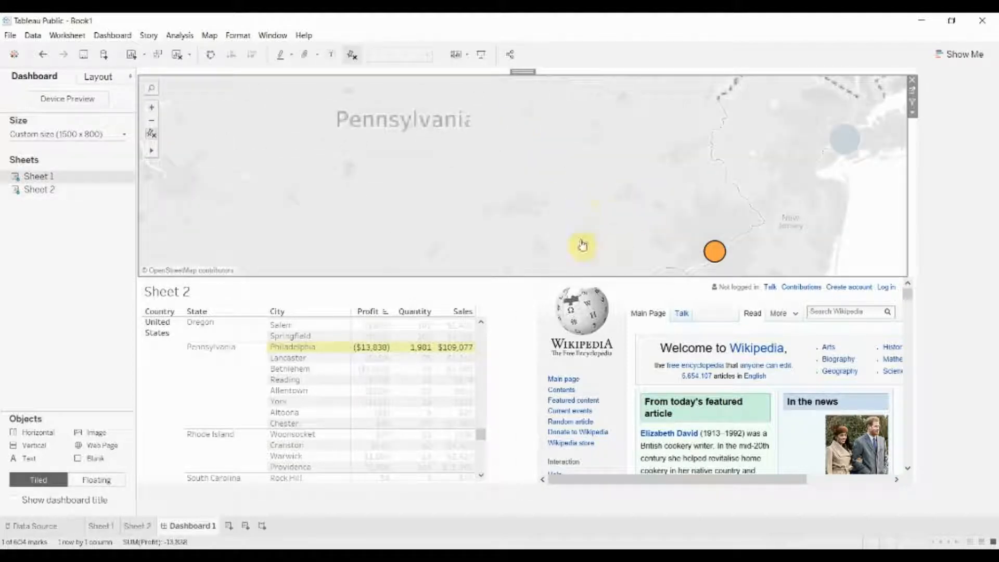
pyautogui.click(630, 196)
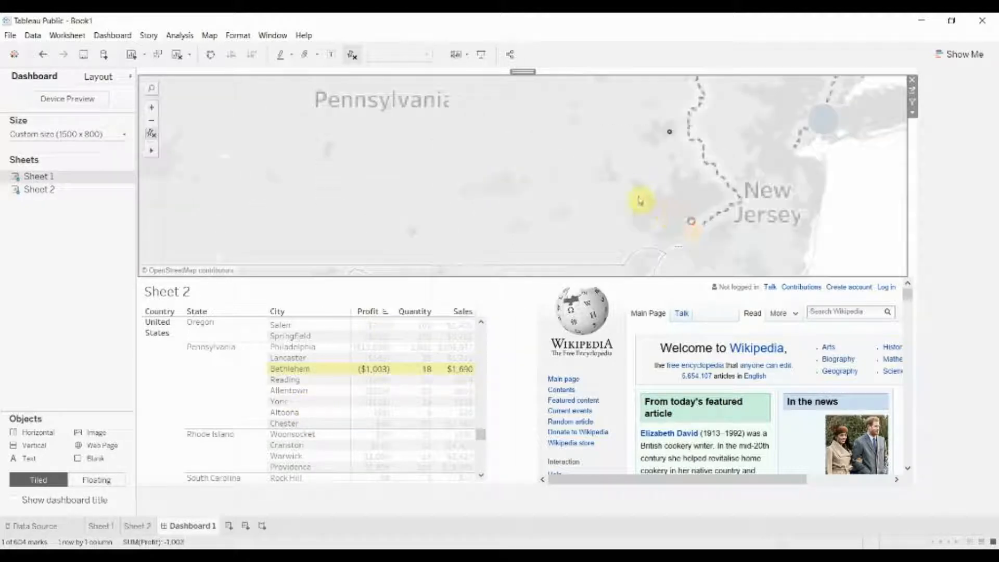
pyautogui.click(211, 347)
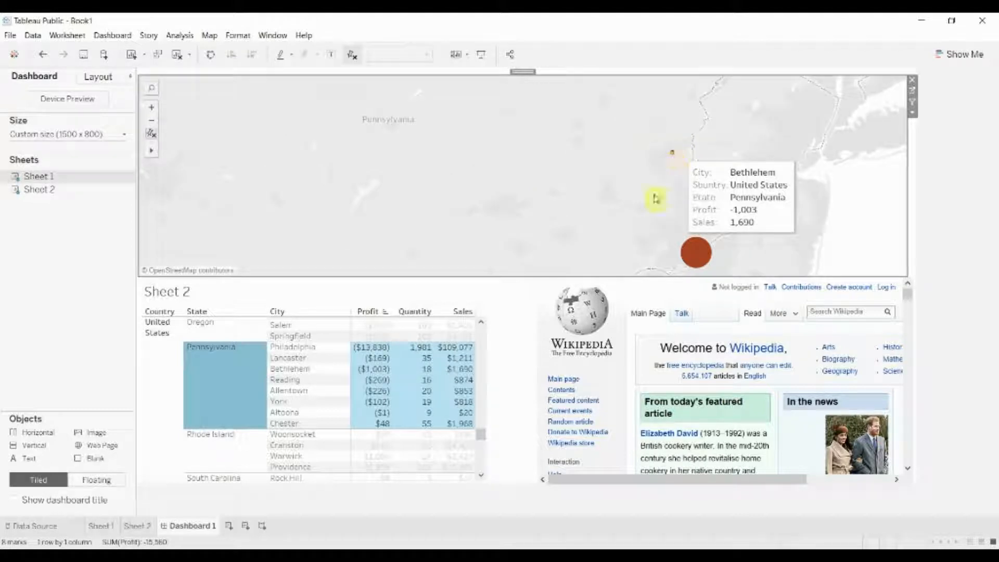
pyautogui.click(611, 196)
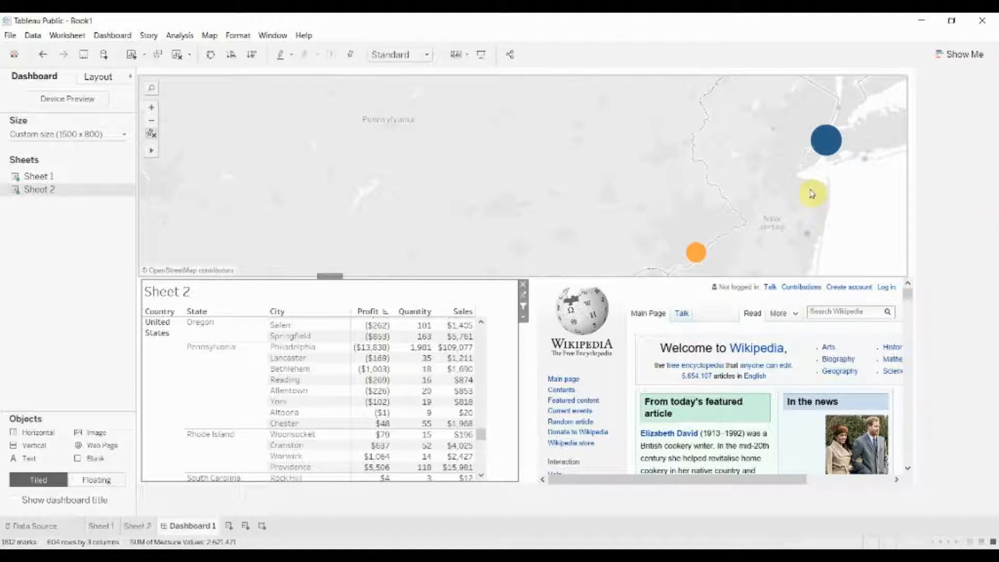
# - Reopen Dashboard > Actions to list Filter1 and Highlight1
pyautogui.click(112, 35)
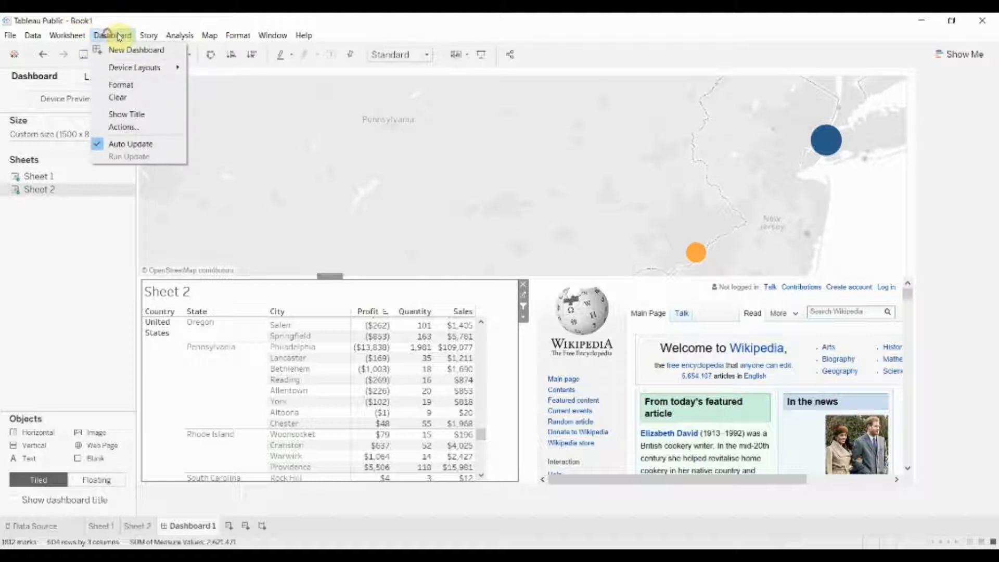
pyautogui.moveTo(125, 113)
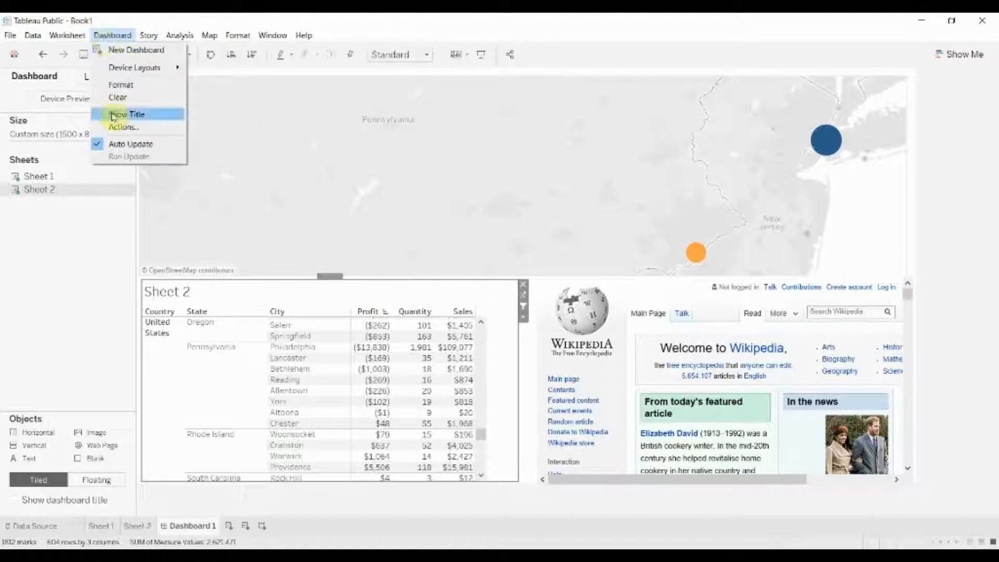
pyautogui.click(125, 127)
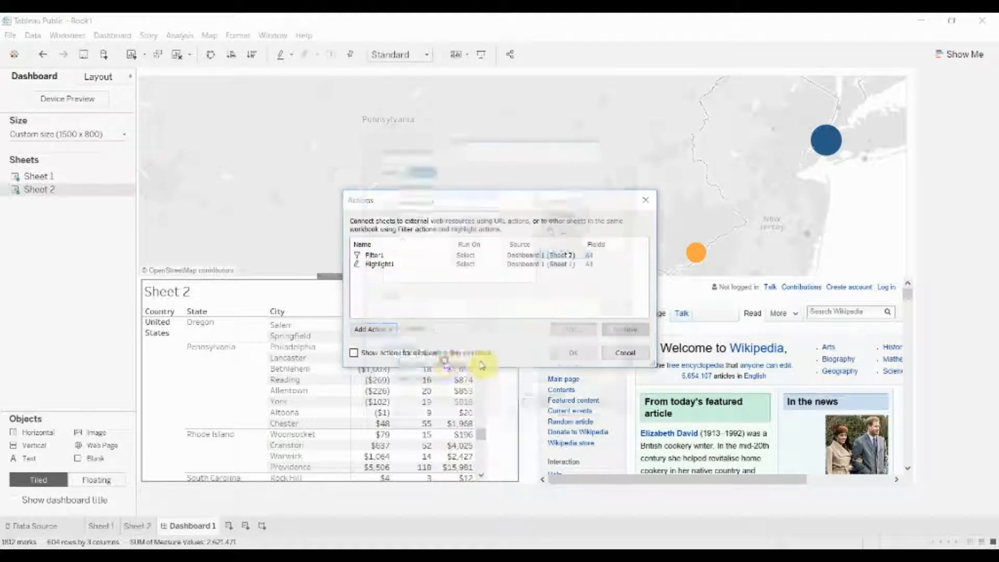
pyautogui.click(373, 329)
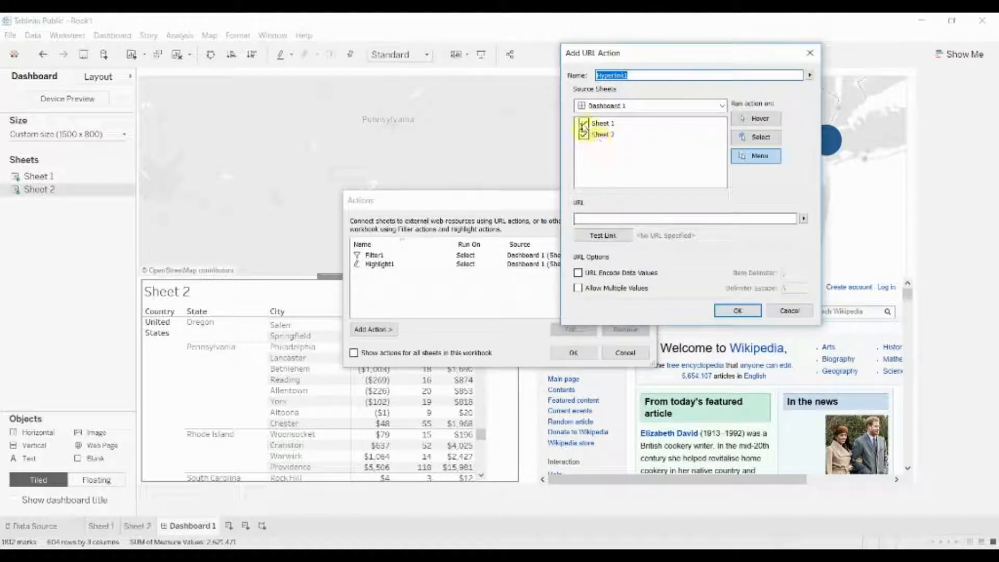
pyautogui.click(582, 123)
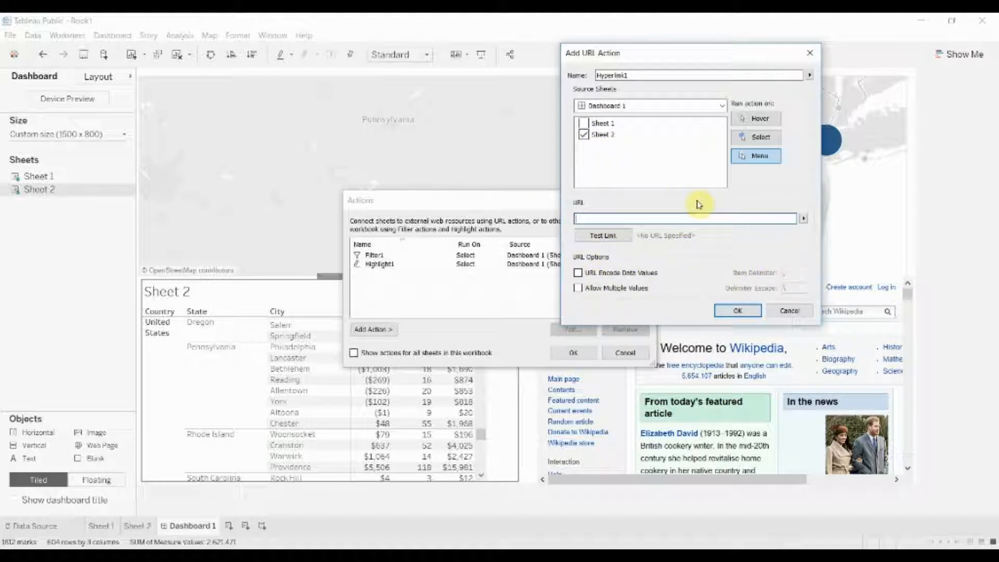
pyautogui.write('www.wij')
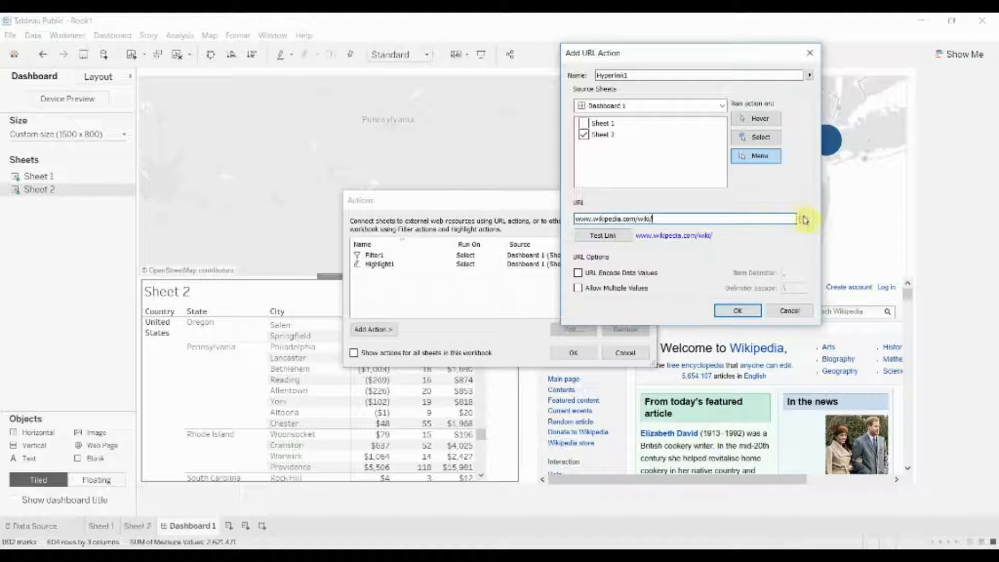
pyautogui.click(804, 218)
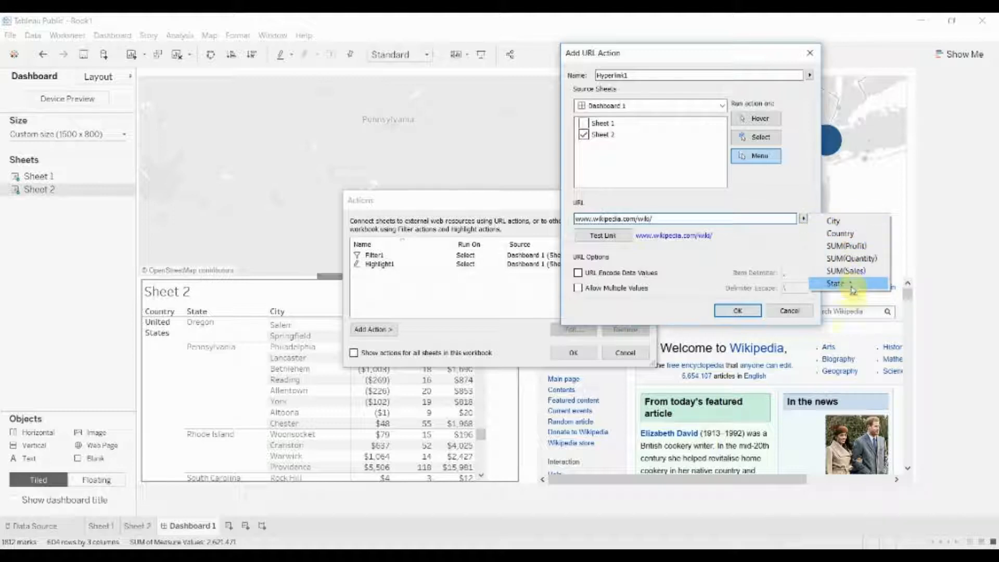
pyautogui.click(837, 284)
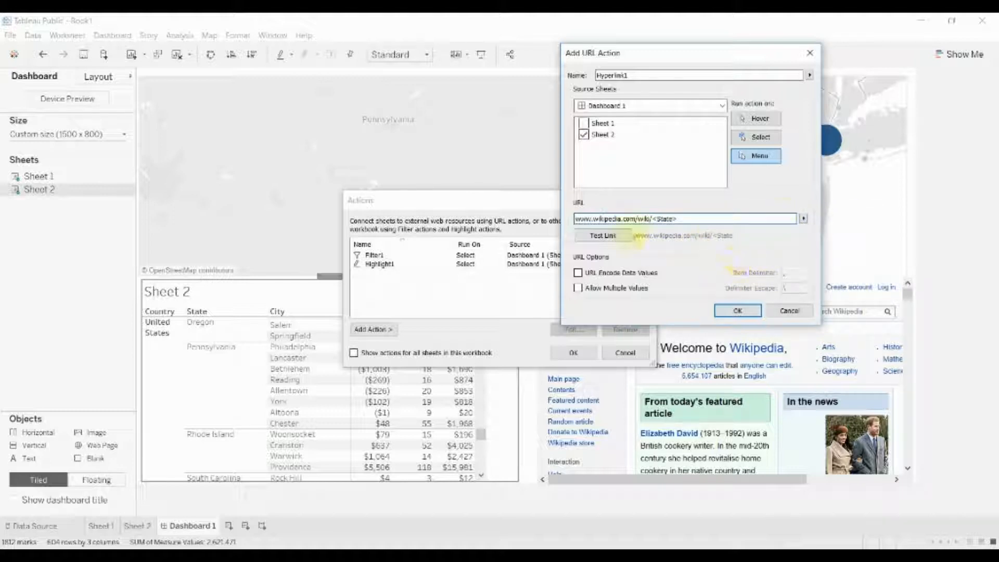
pyautogui.click(601, 235)
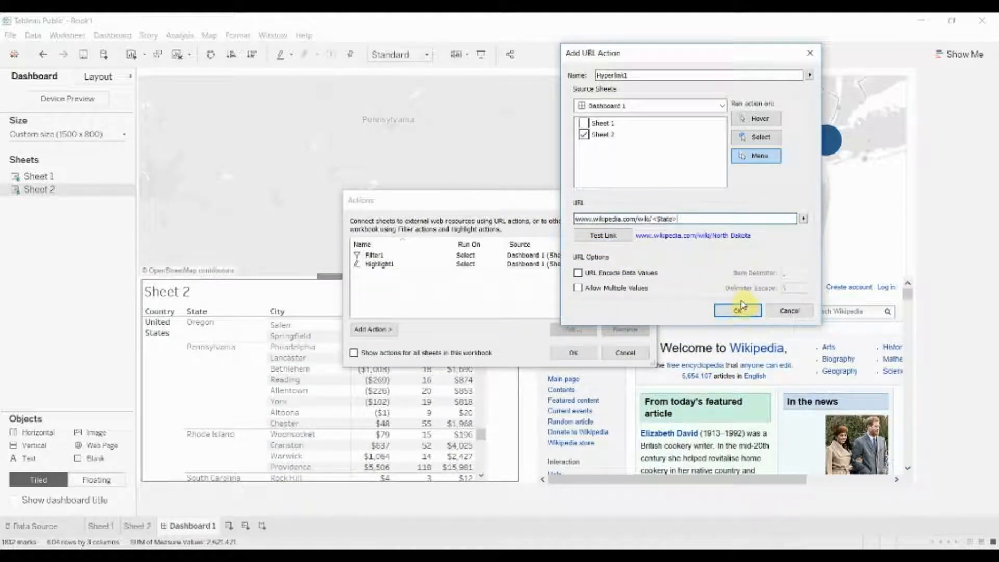
pyautogui.click(737, 311)
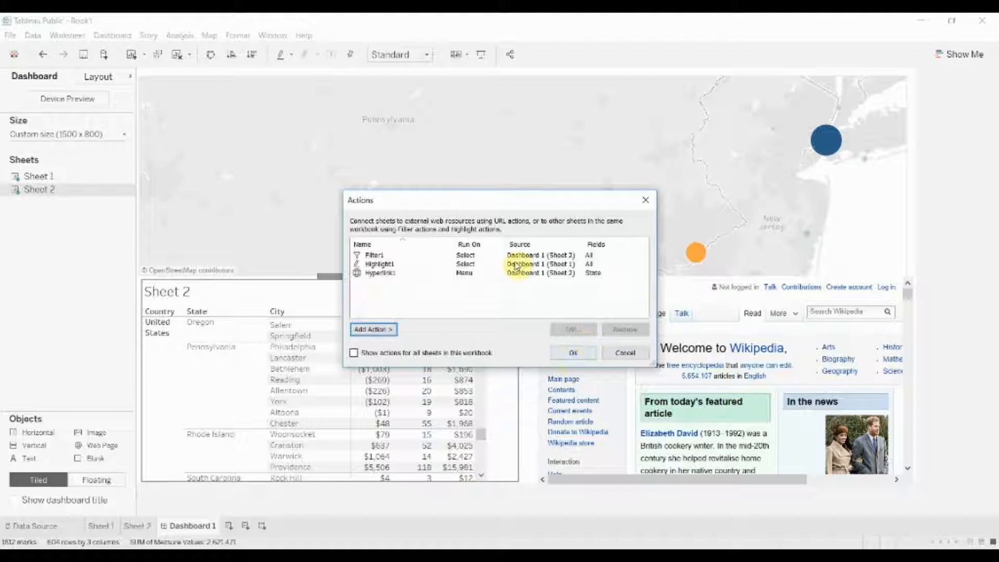
# - Select Hyperlink1 and close the Actions dialog to show Pennsylvania's Wikipedia article
pyautogui.click(380, 272)
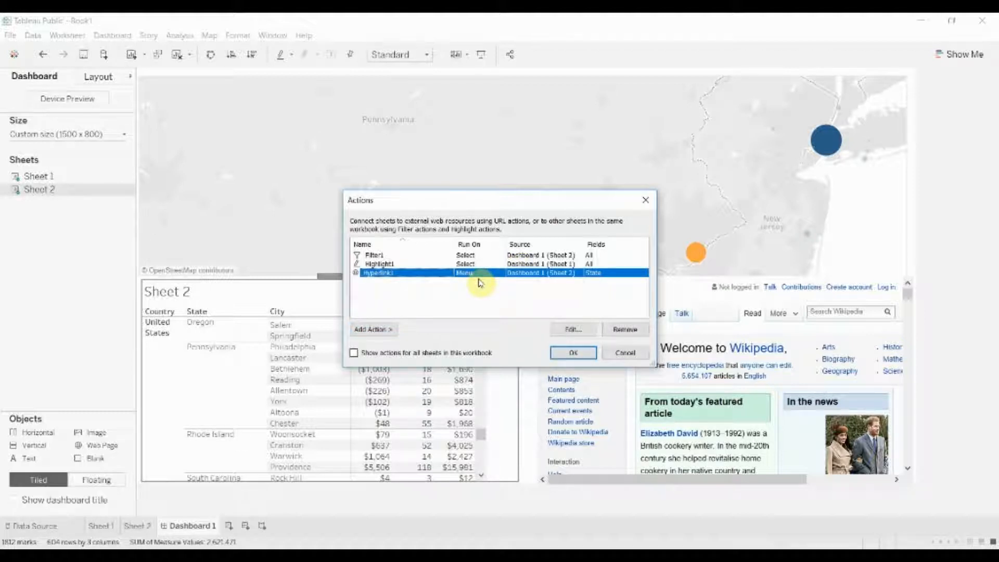
pyautogui.moveTo(474, 275)
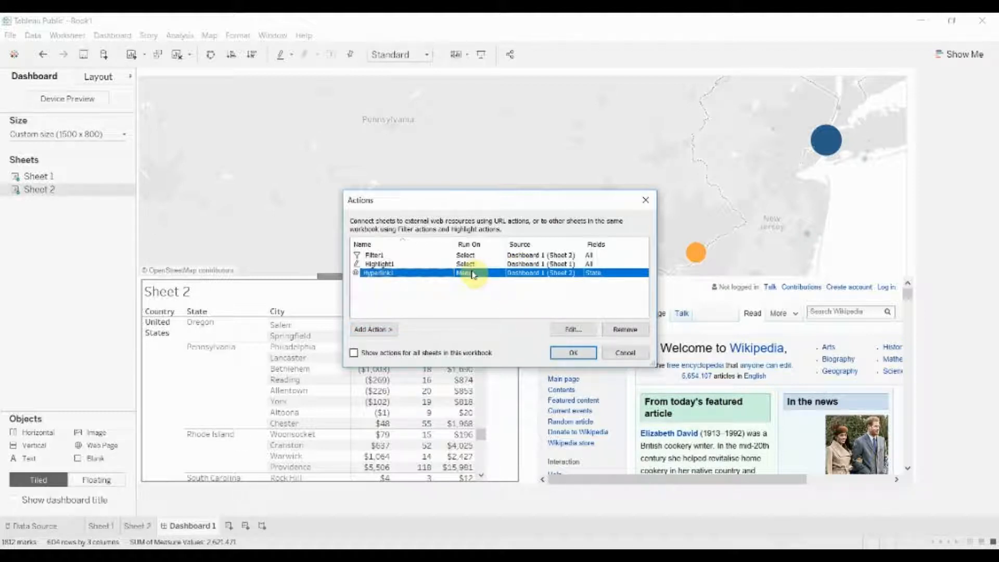
pyautogui.click(571, 352)
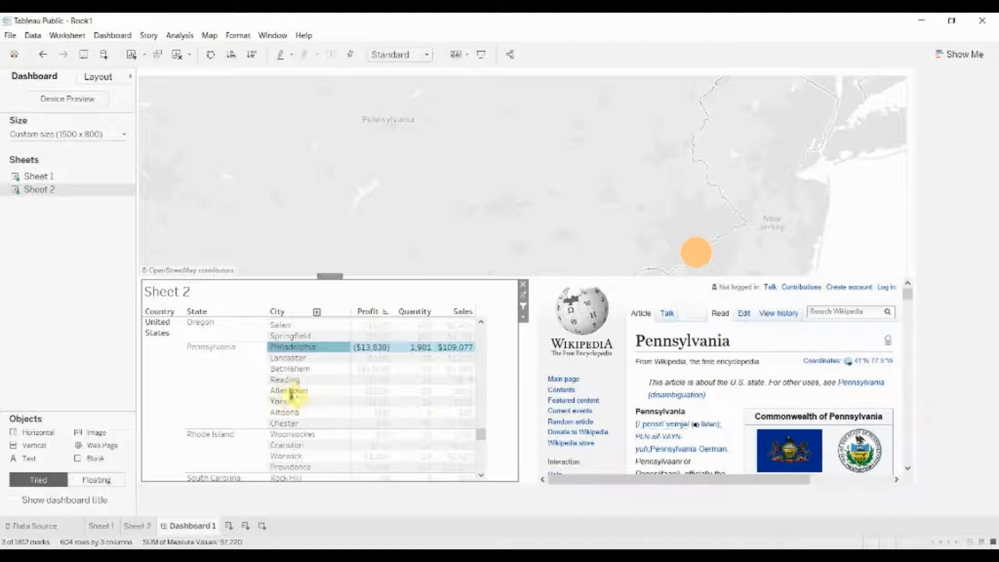
# - Select Rapid City to load South Dakota's Wikipedia article, then pick a South Dakota city on the map
pyautogui.scroll(-3)
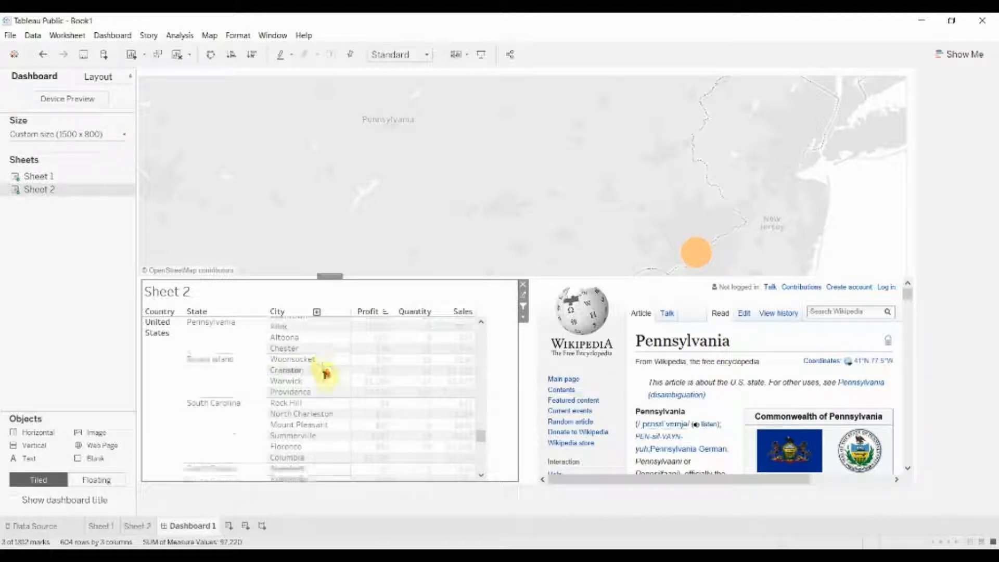
pyautogui.click(283, 405)
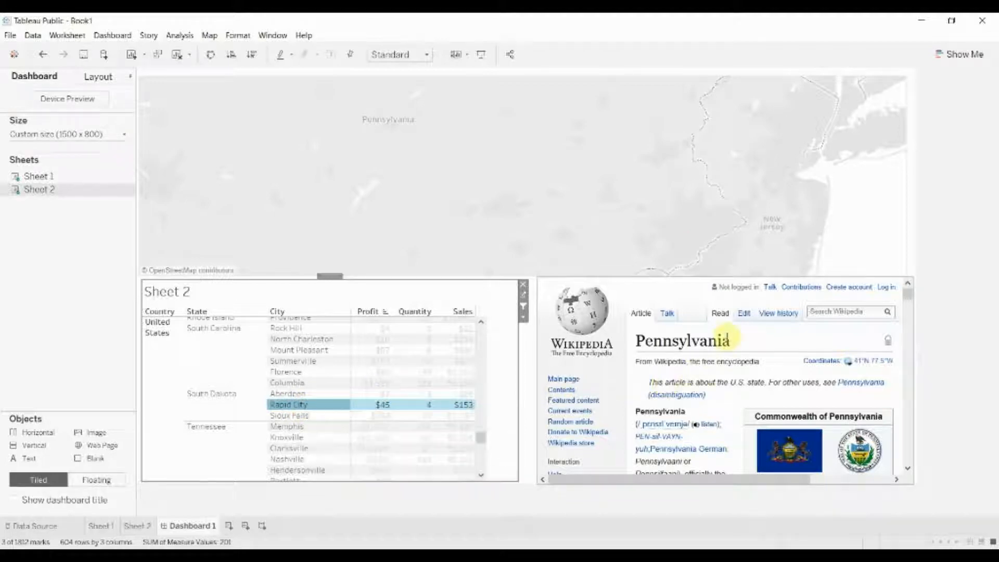
pyautogui.click(293, 404)
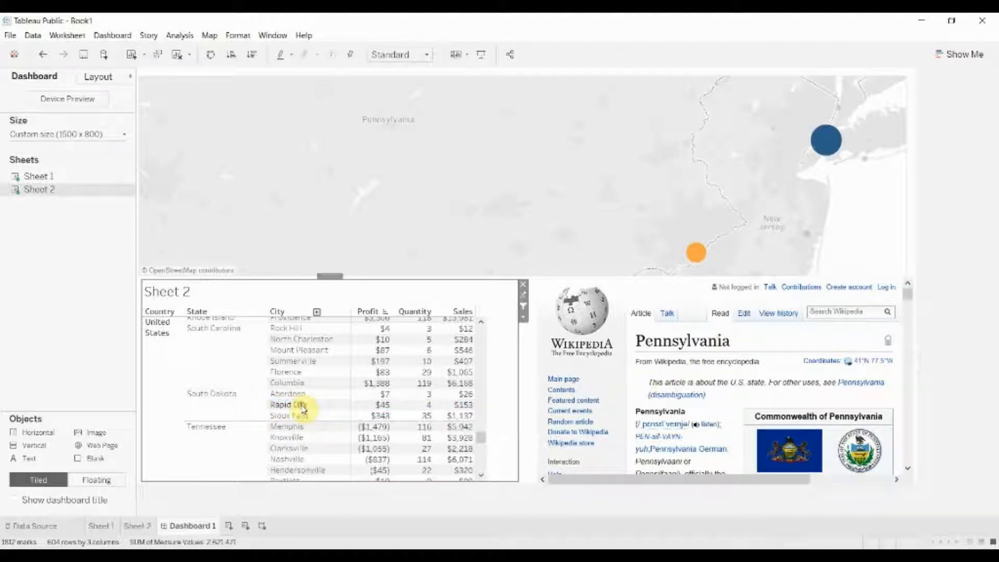
pyautogui.click(293, 404)
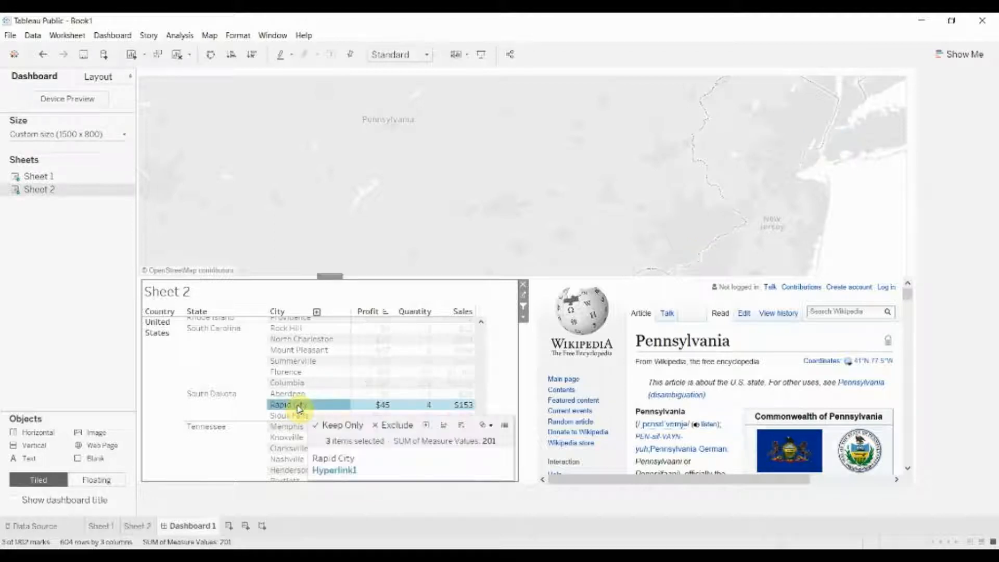
pyautogui.click(333, 457)
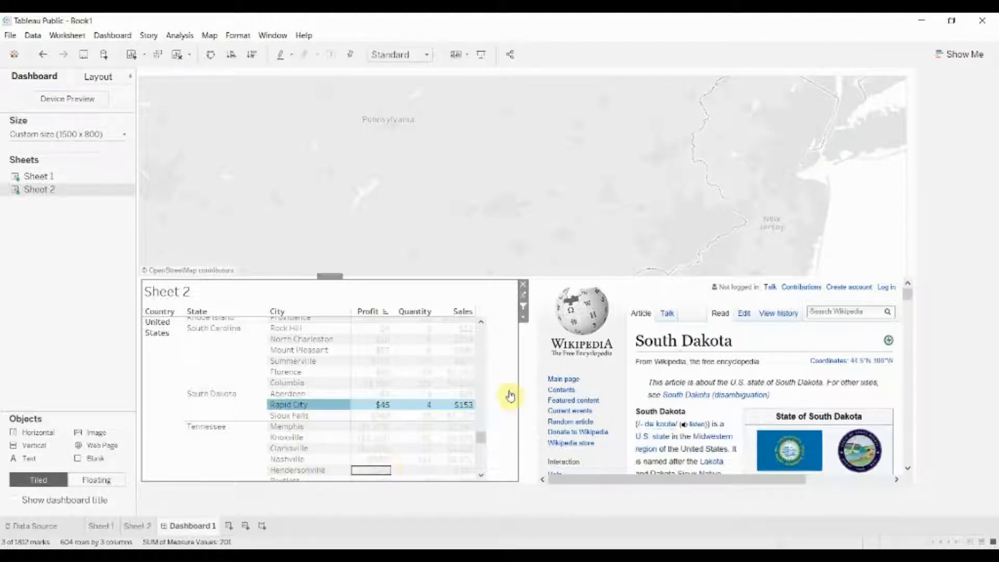
pyautogui.click(212, 393)
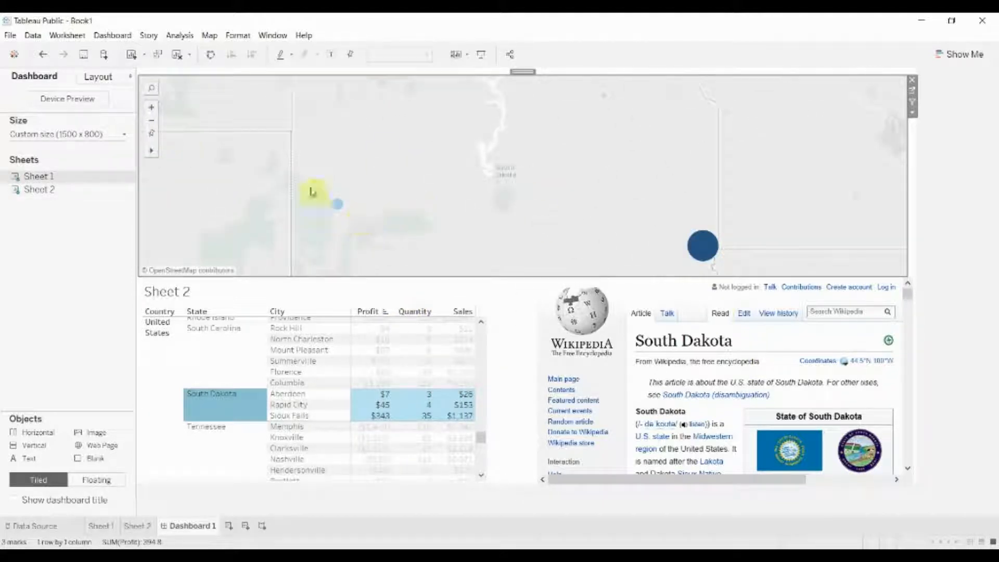
pyautogui.moveTo(850, 108)
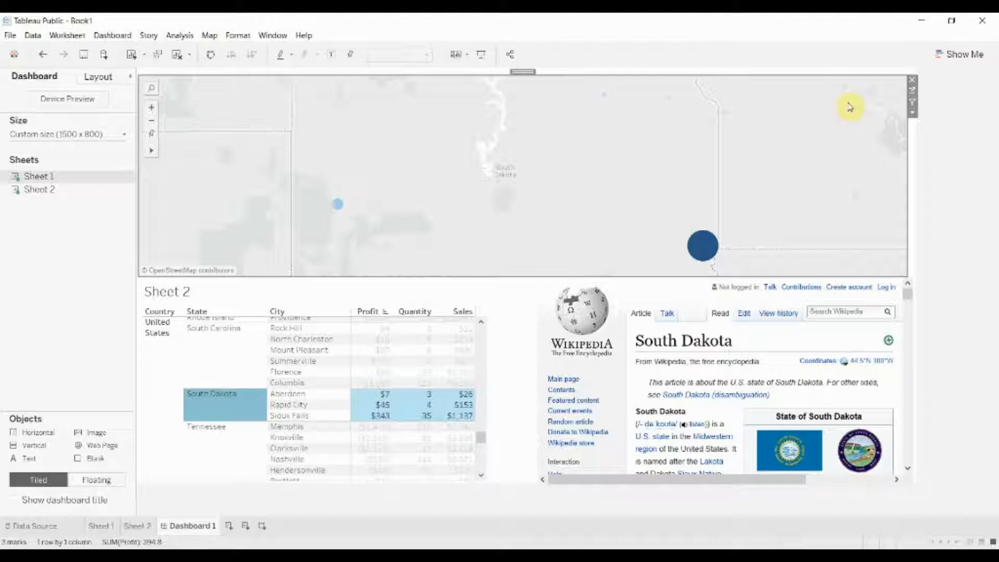